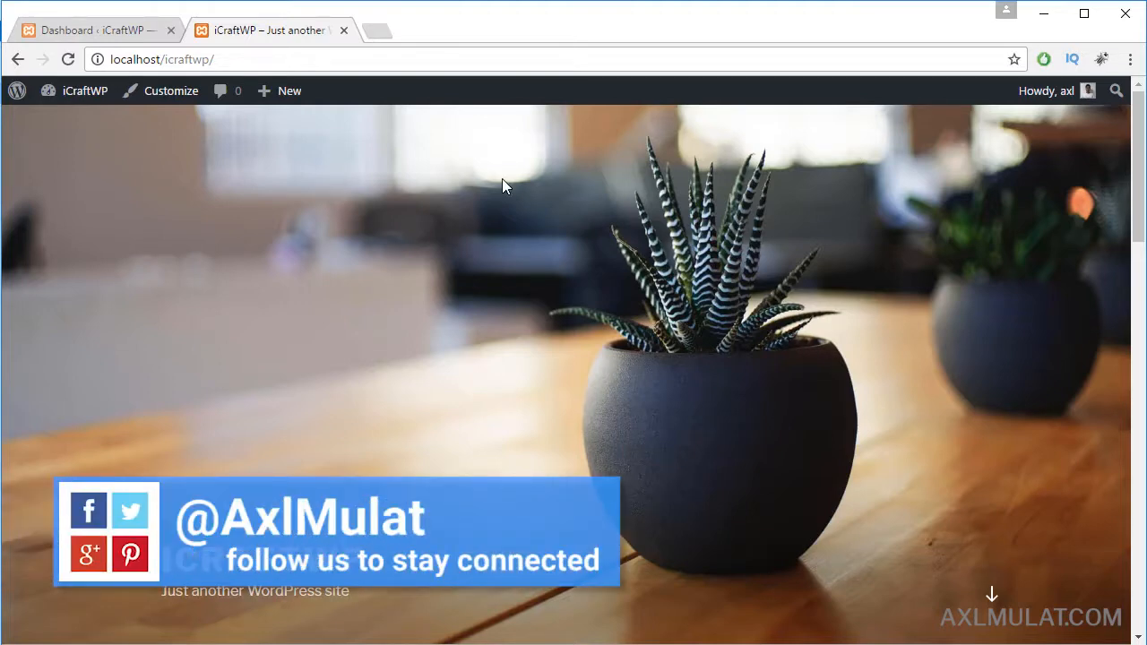
Step: Switch to the iCraftWP admin dashboard and go to Appearance > Menus
click(90, 29)
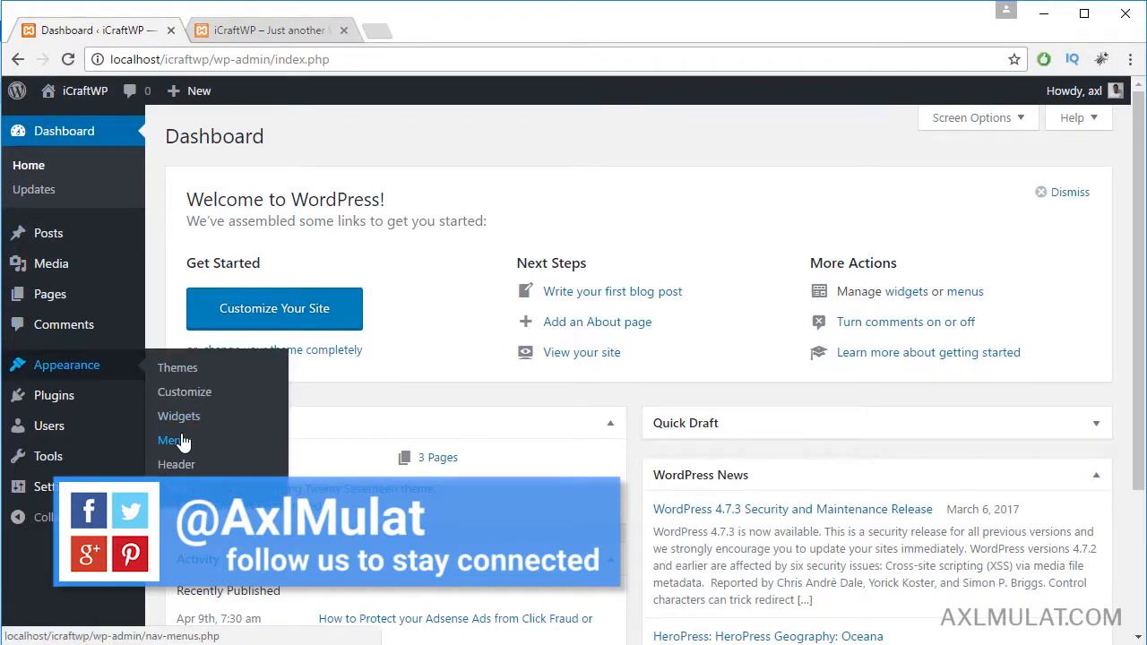
click(174, 440)
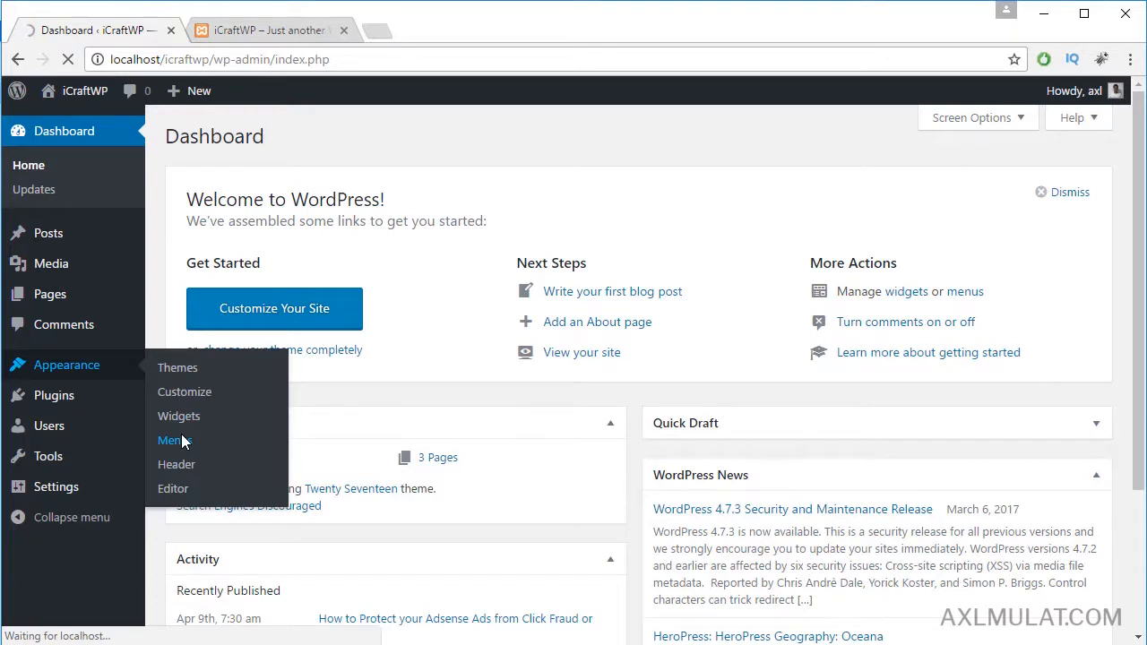
Step: Enter 'icraft-main-menu' as the menu name and create the menu
click(174, 440)
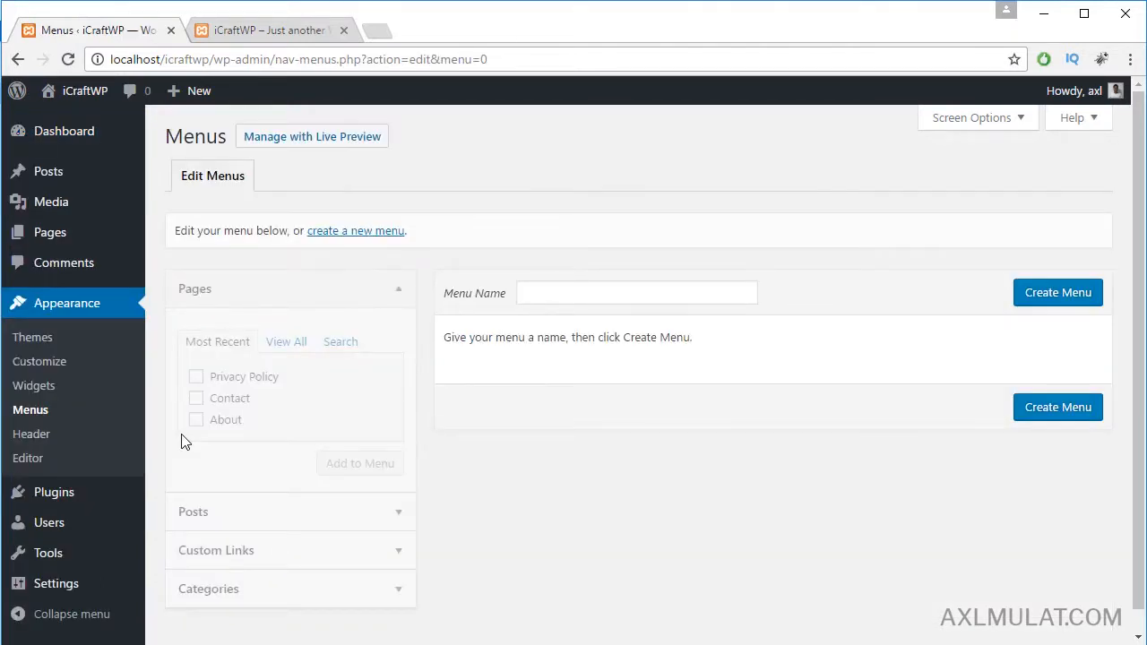
click(636, 292)
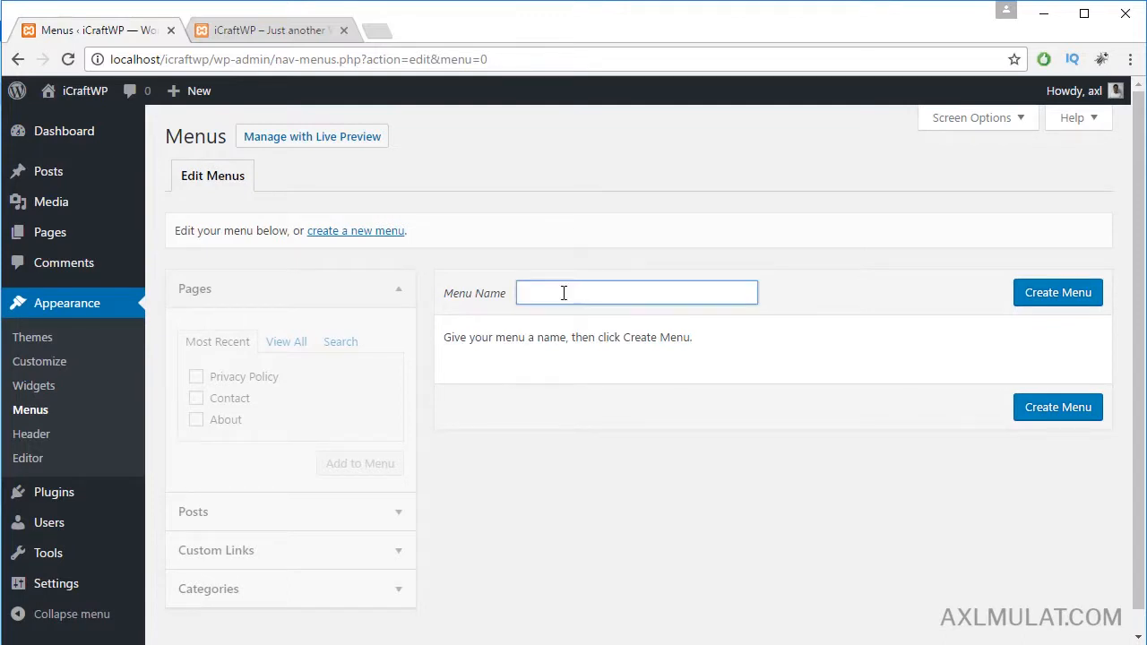
text(icraft-main-menu)
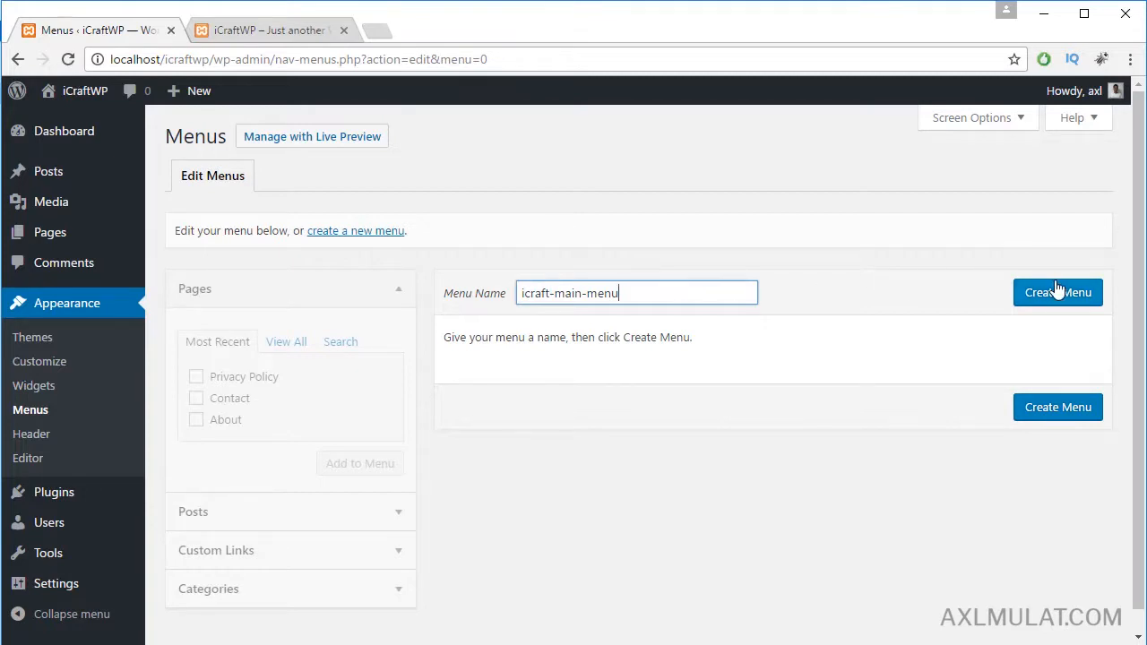
click(1058, 292)
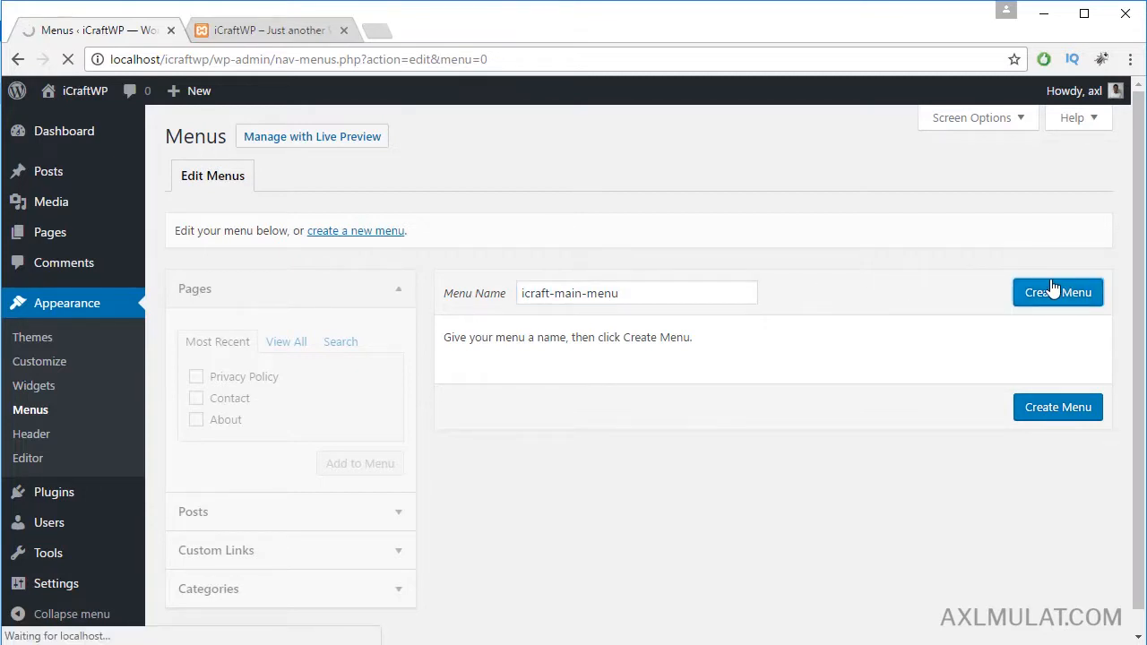
click(1058, 292)
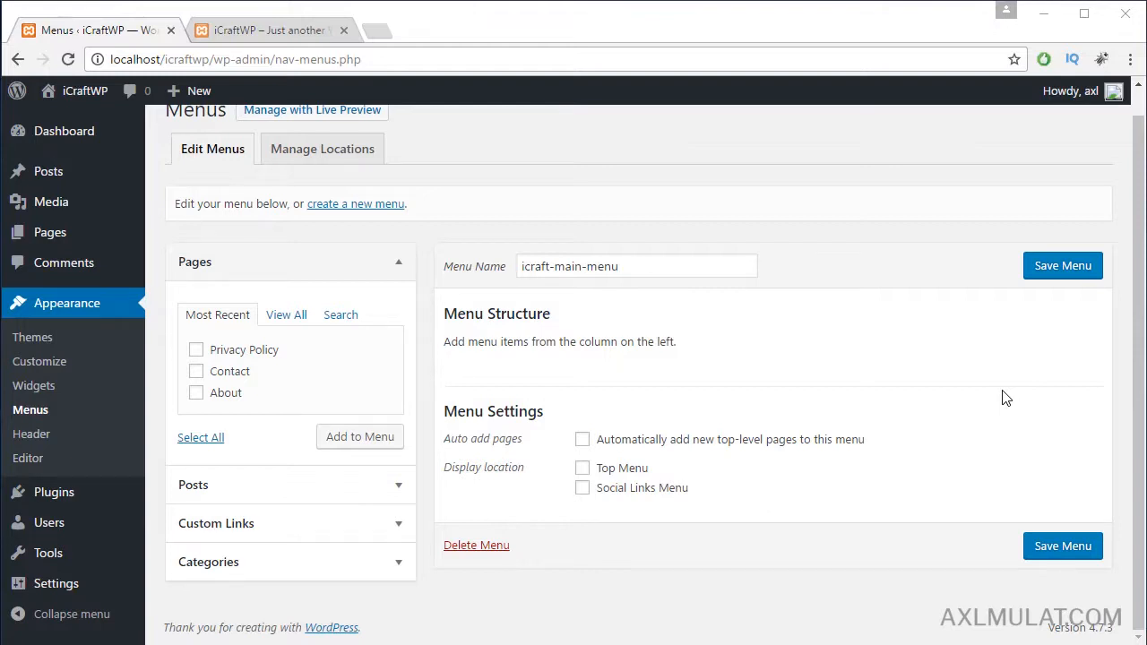
mouse_move(952, 394)
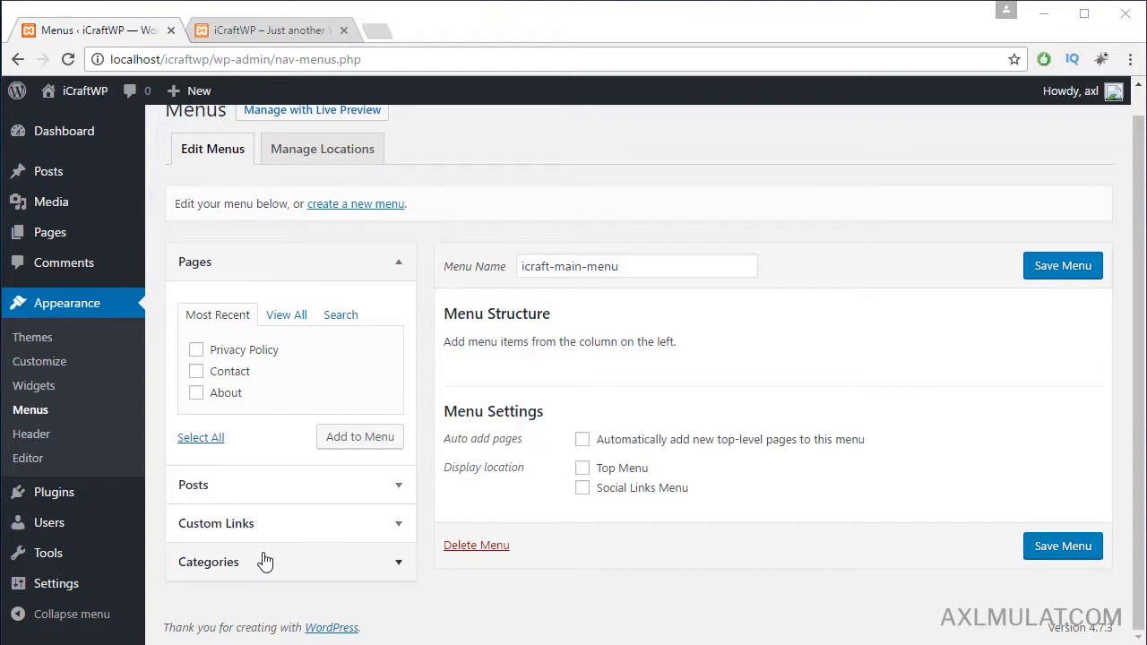
mouse_move(235, 361)
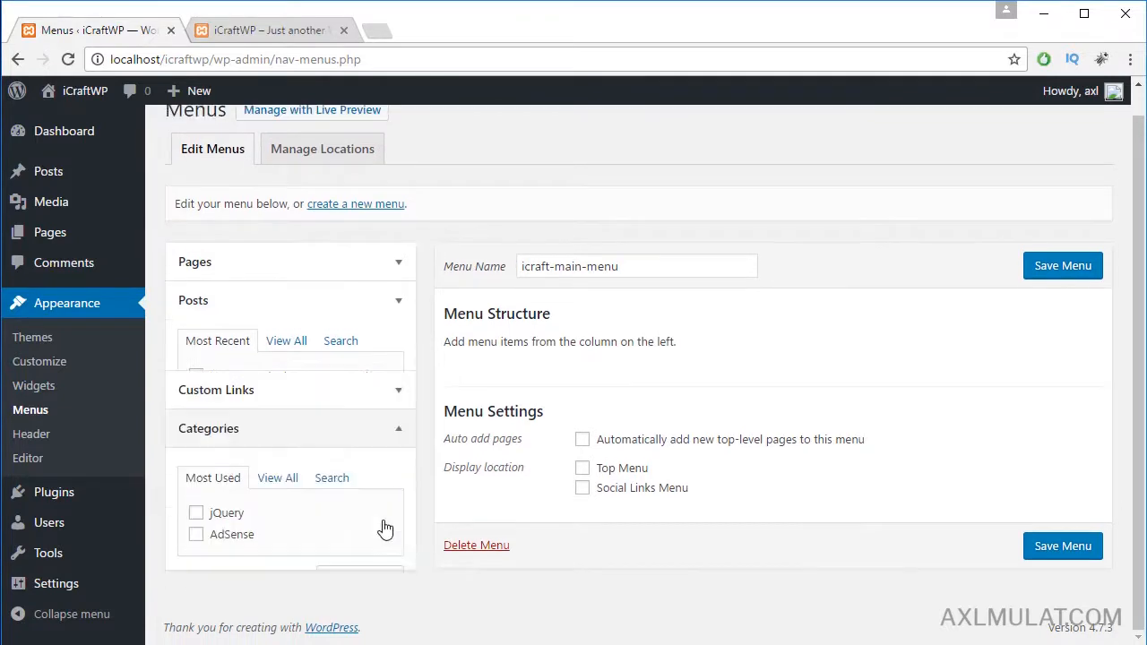
Step: Add the Privacy Policy, Contact and About pages to the menu from the Pages box
click(338, 300)
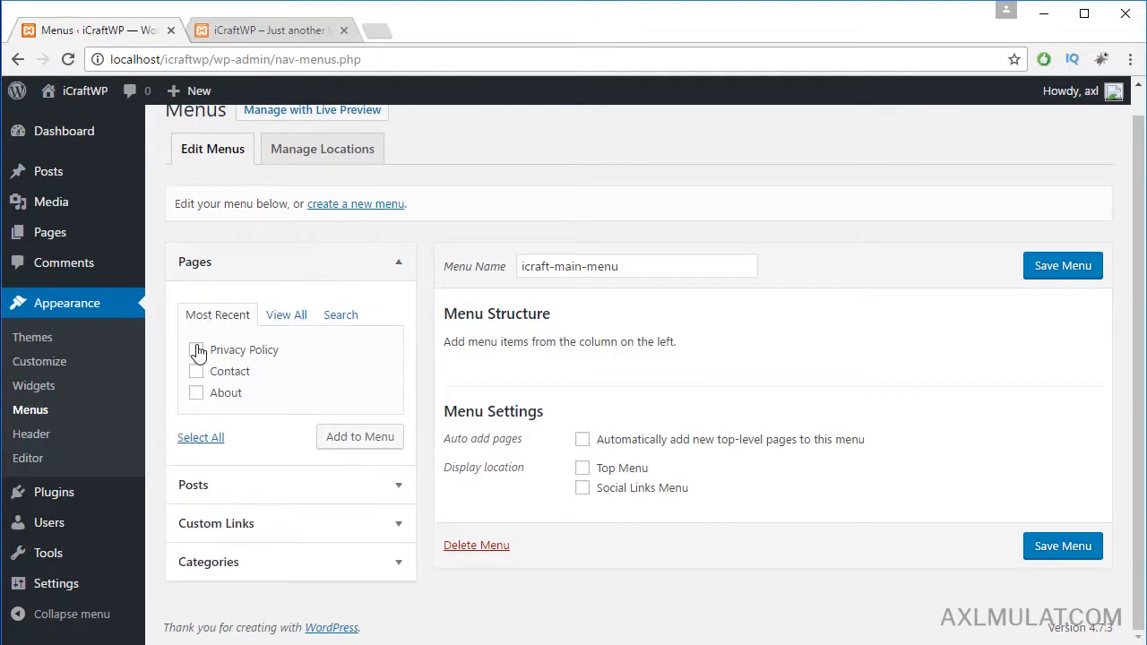
click(196, 349)
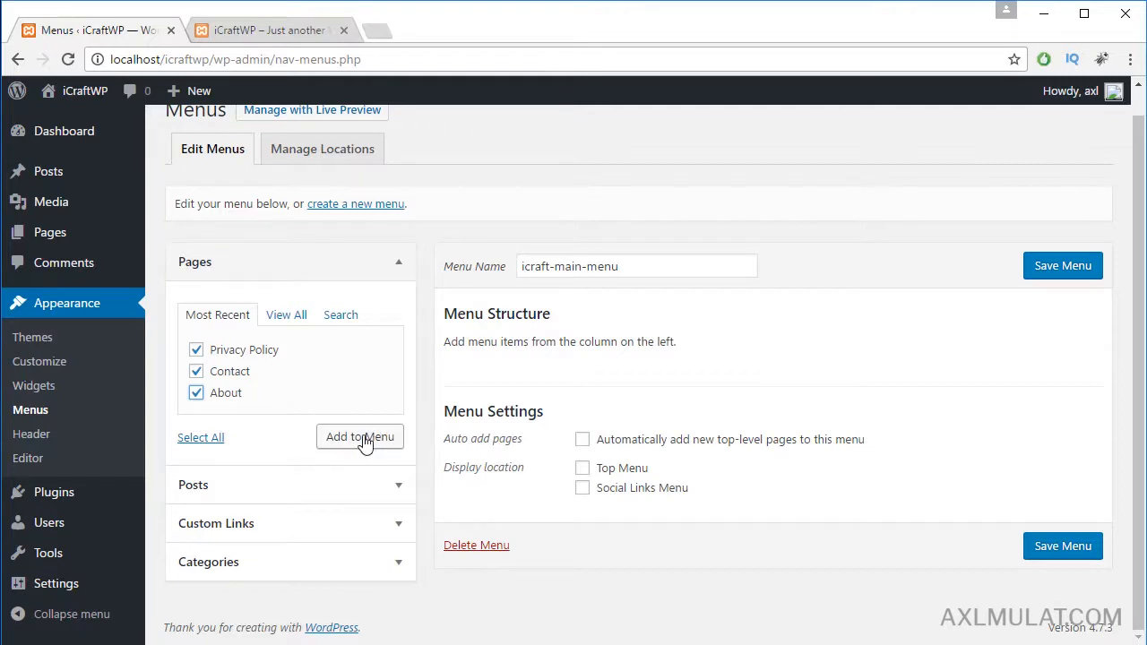
click(359, 436)
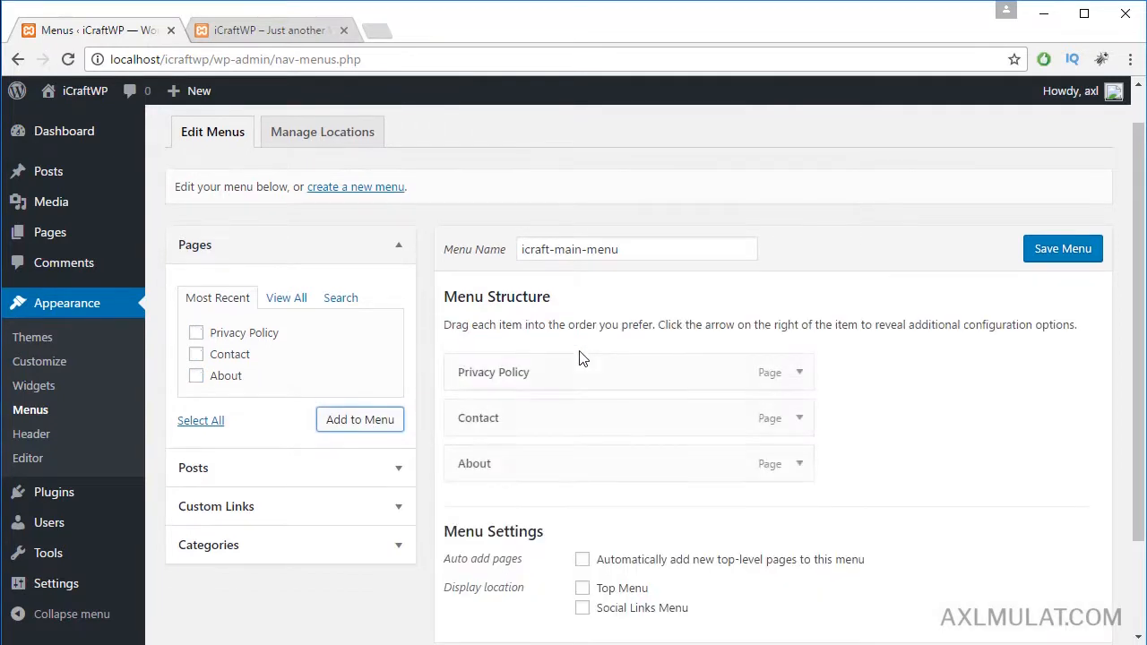
scroll(down, 3)
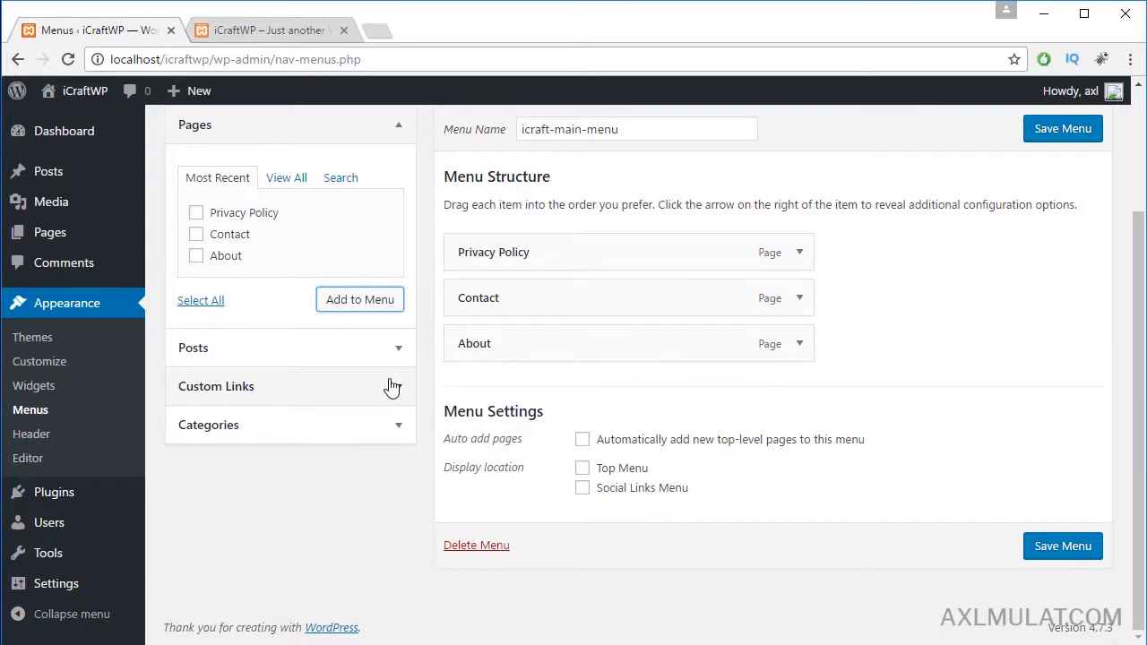
click(216, 386)
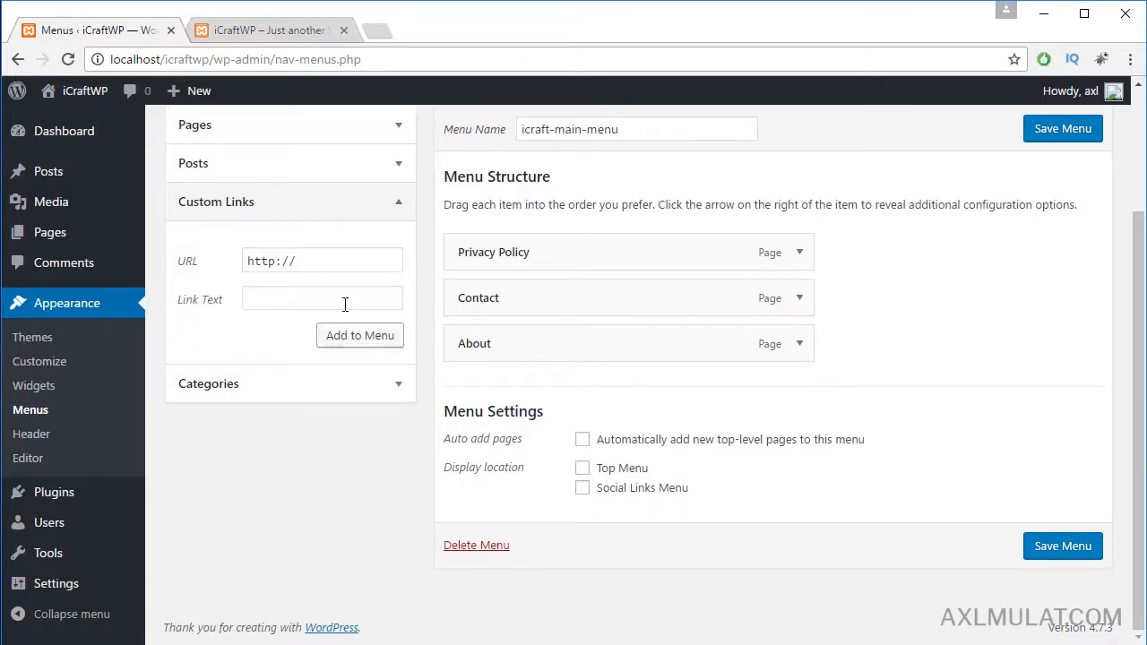
text(icraftwp)
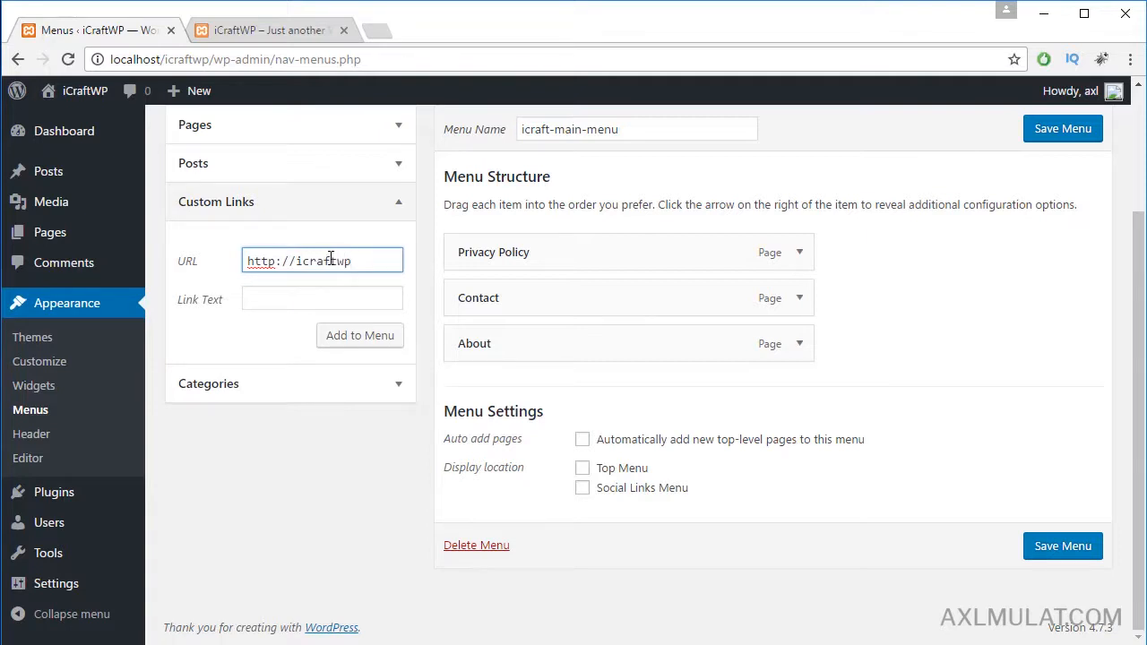
text(.com)
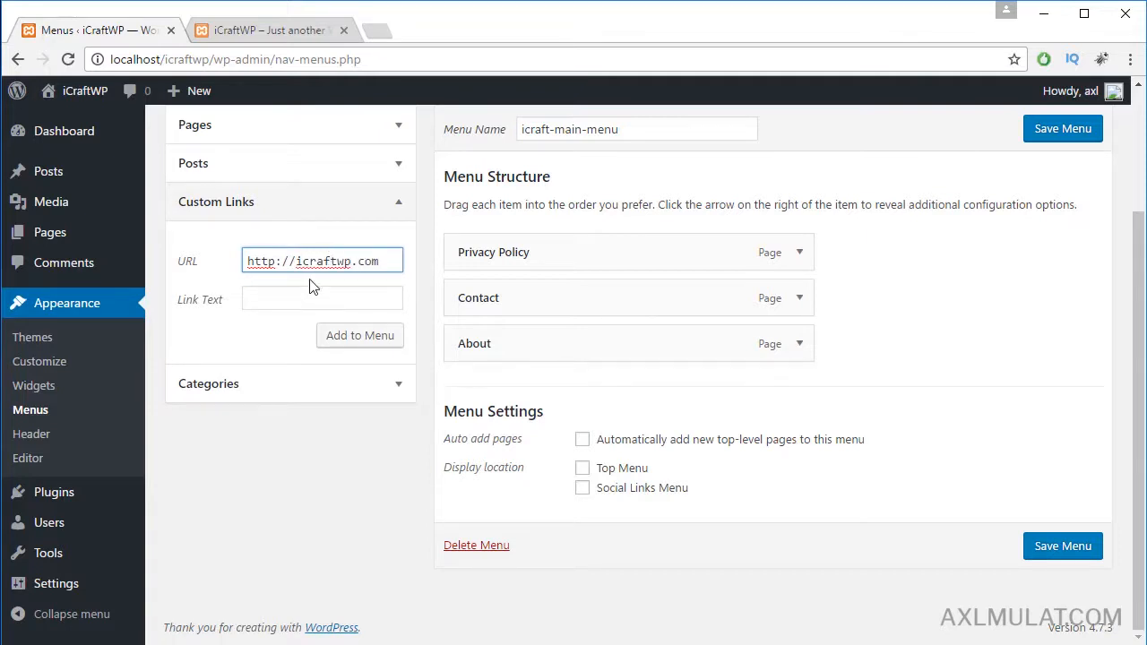
text(Homw)
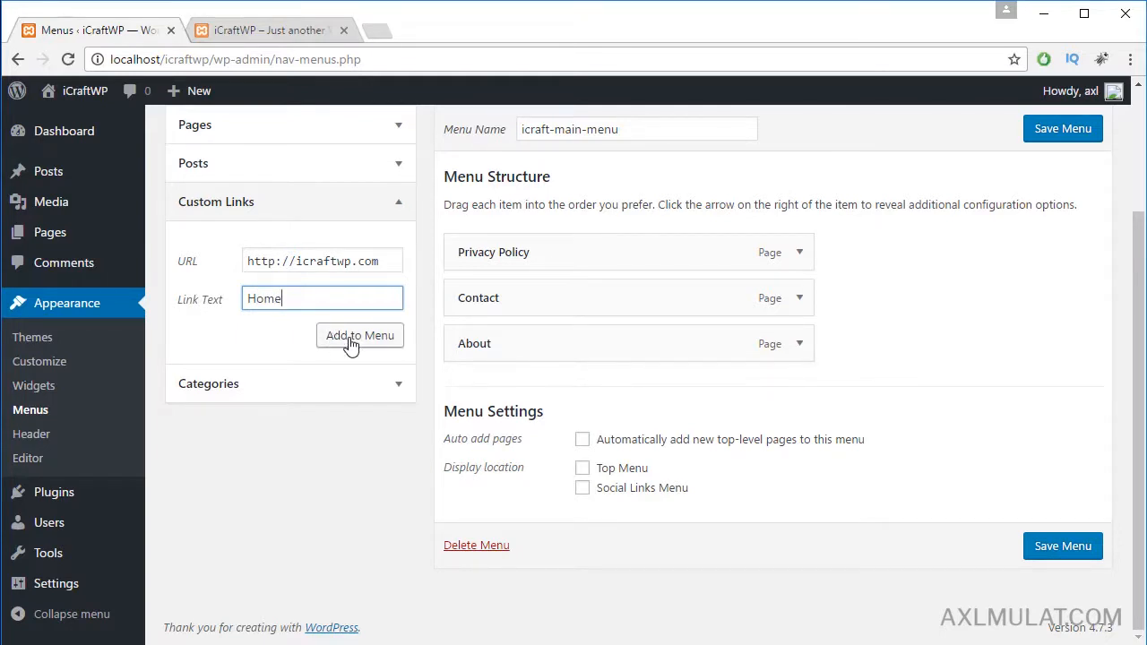
click(359, 336)
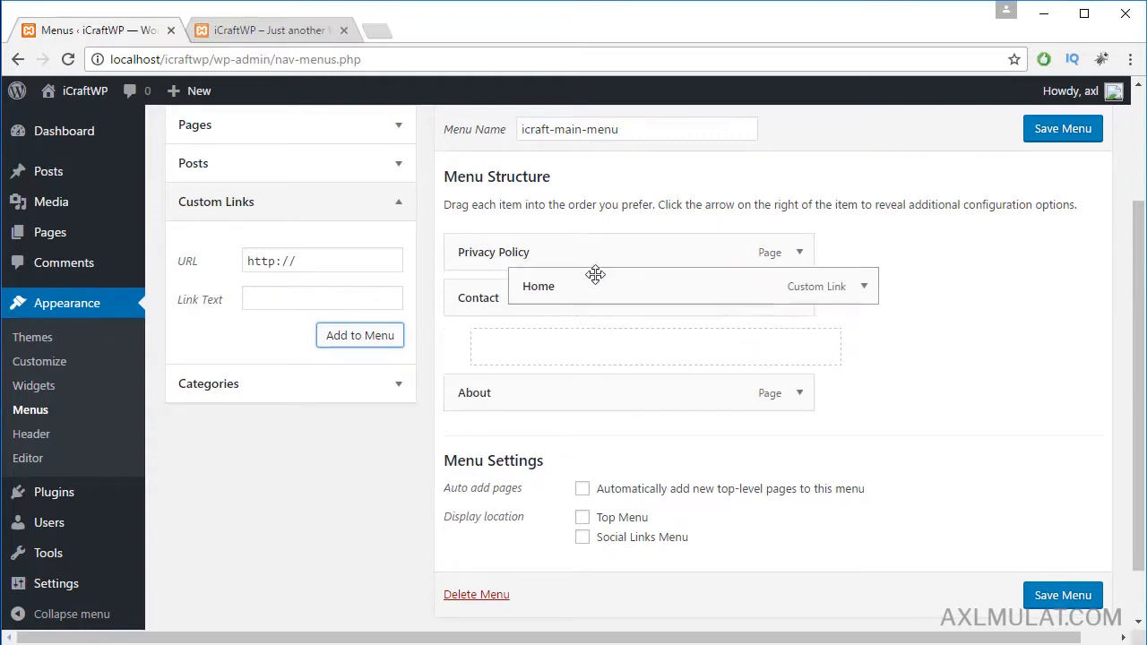
Step: Reorder items to Home, About, Contact, Privacy Policy, assign Top Menu, and save
drag(596, 274, 475, 252)
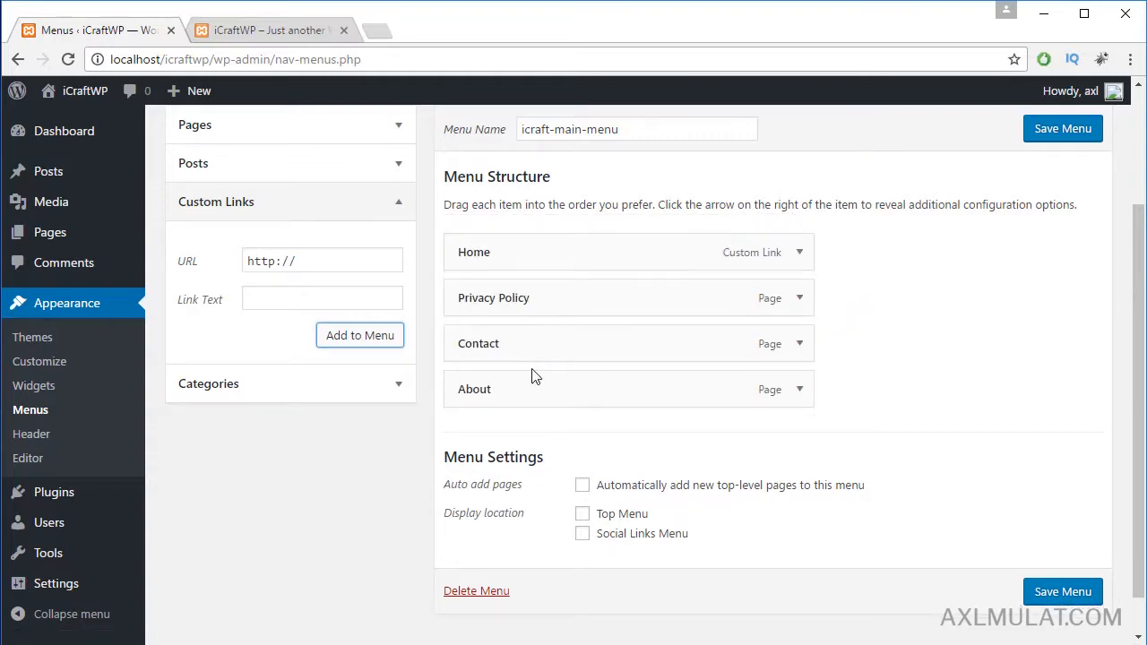
drag(474, 389, 511, 363)
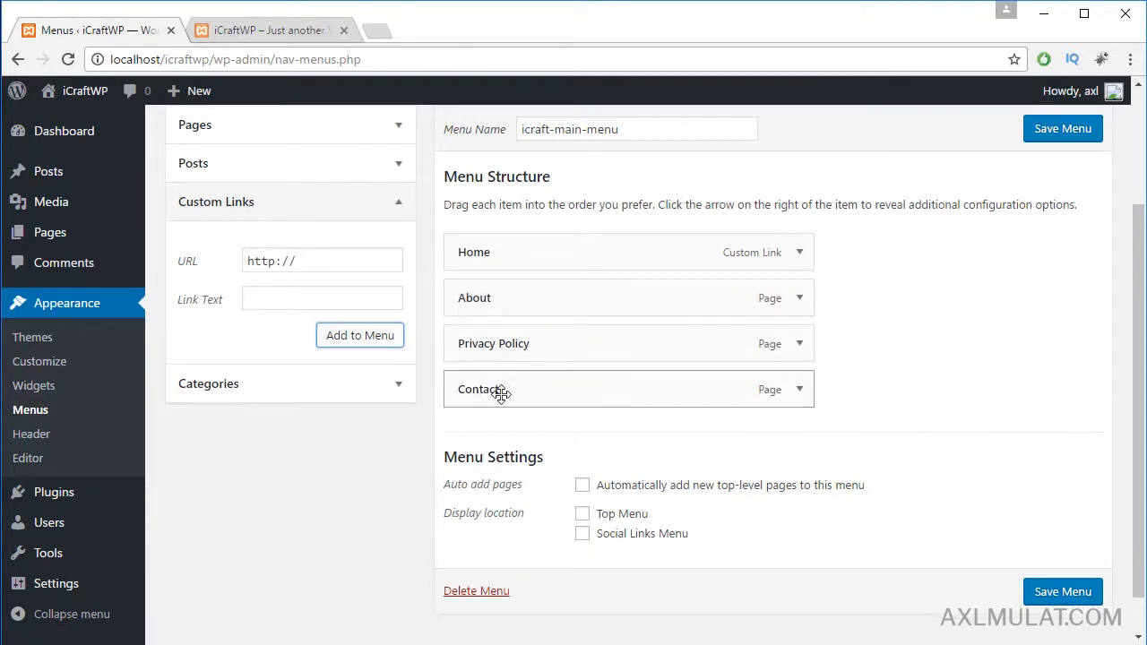
drag(493, 389, 493, 333)
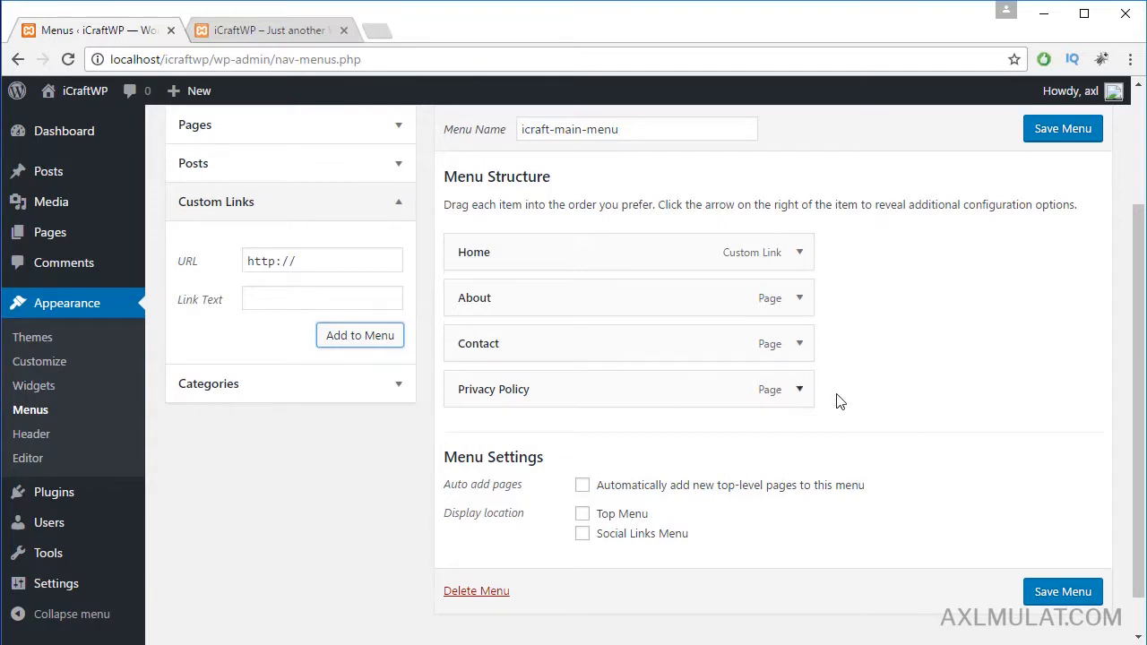
mouse_move(773, 479)
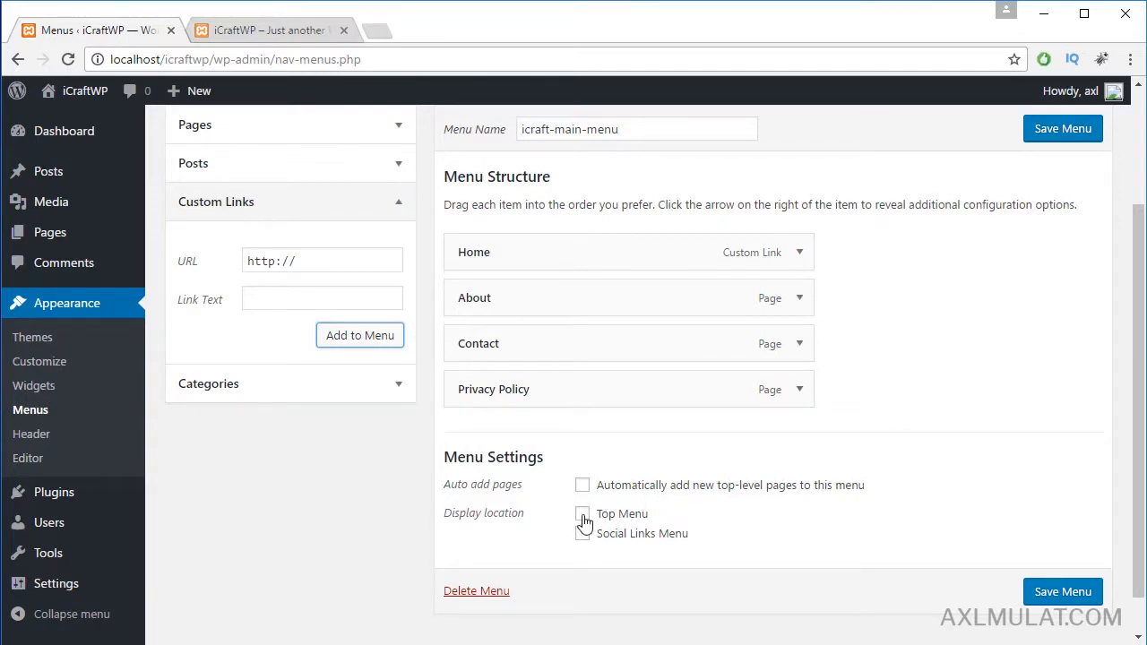
click(582, 513)
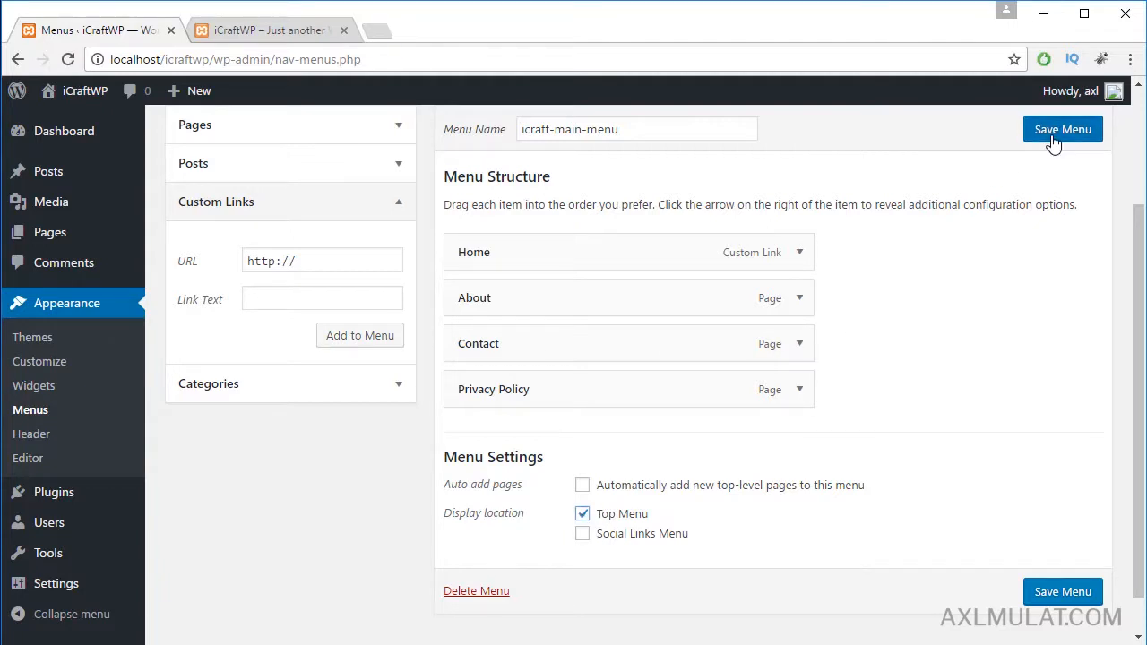
click(1063, 129)
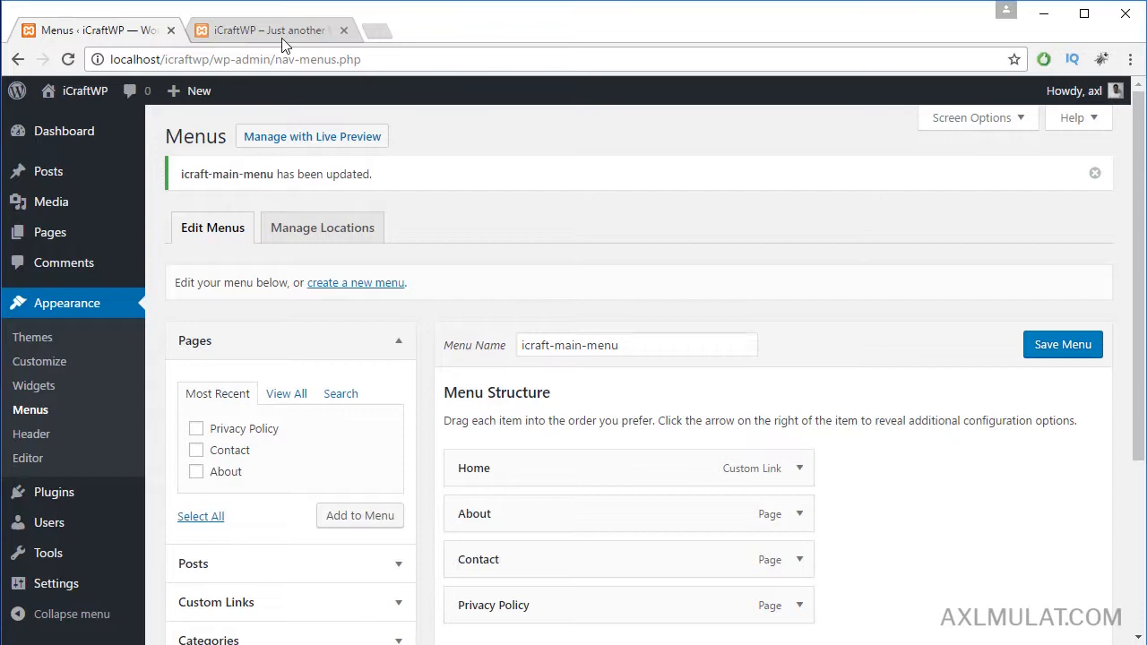
click(265, 30)
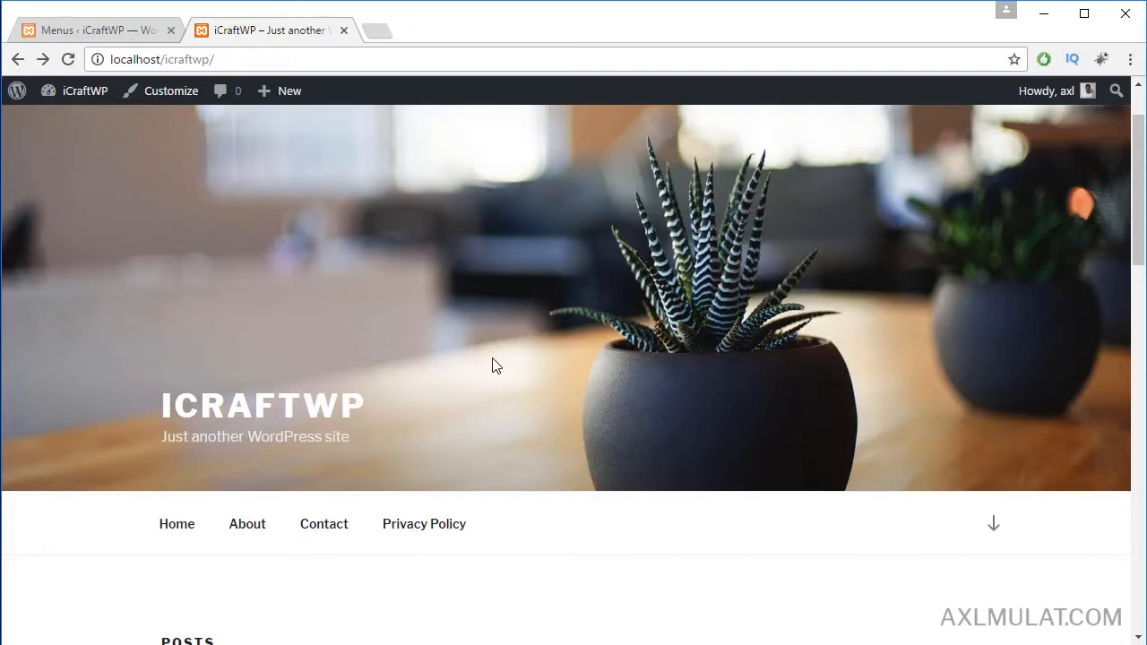
click(94, 30)
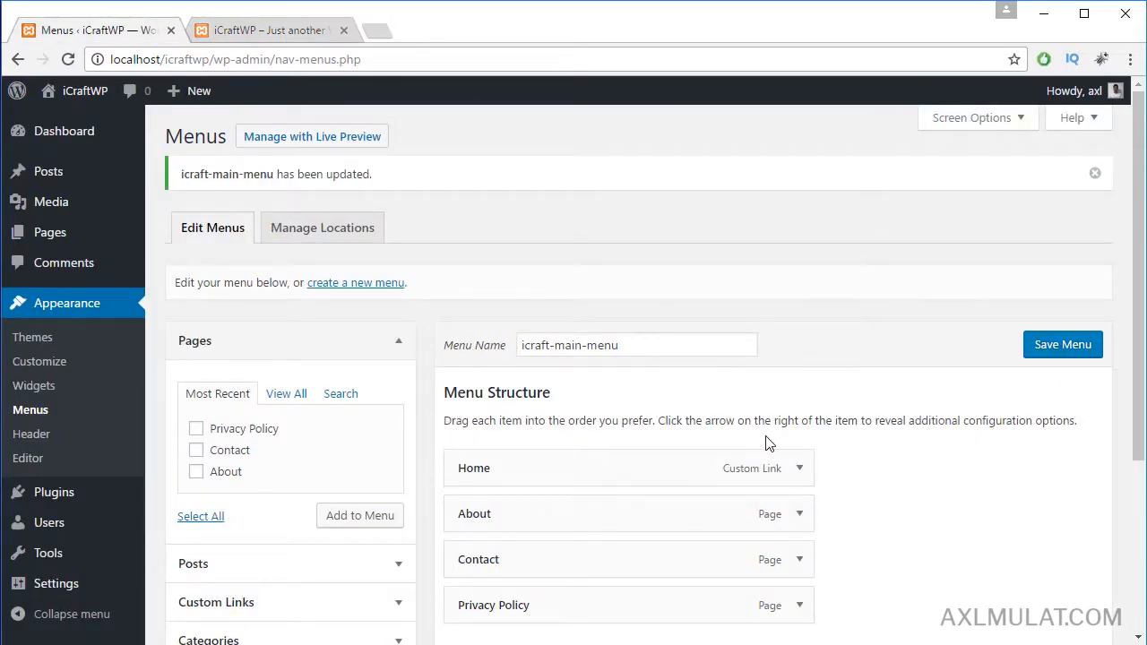
Step: Add the jQuery and AdSense categories to the menu from the Categories box
scroll(down, 3)
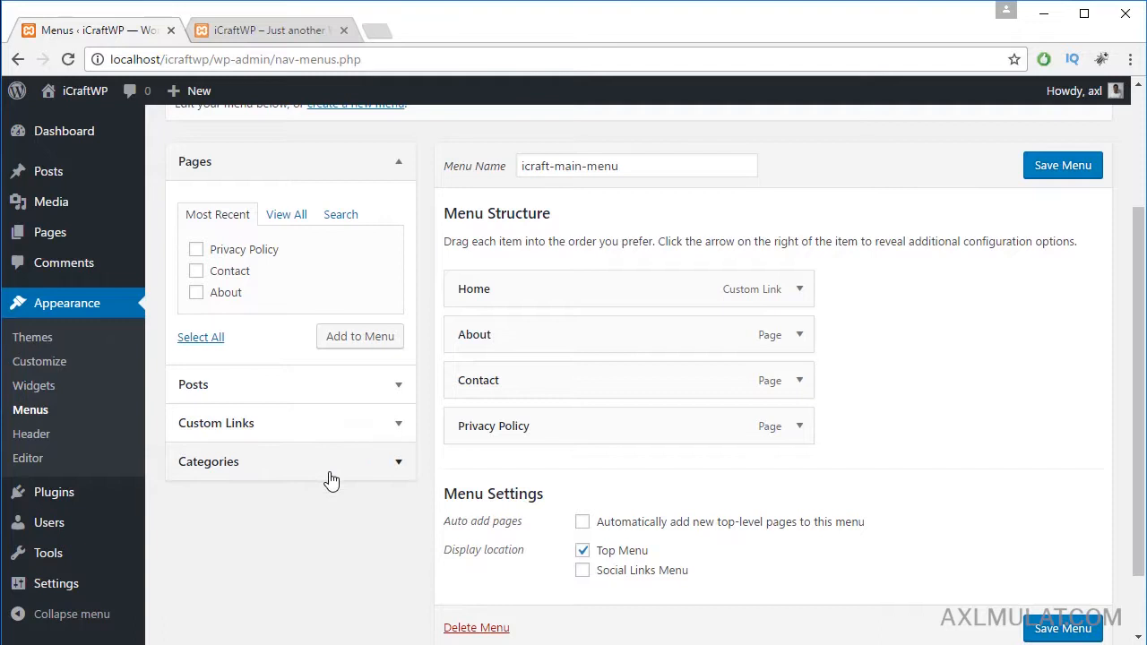
click(209, 461)
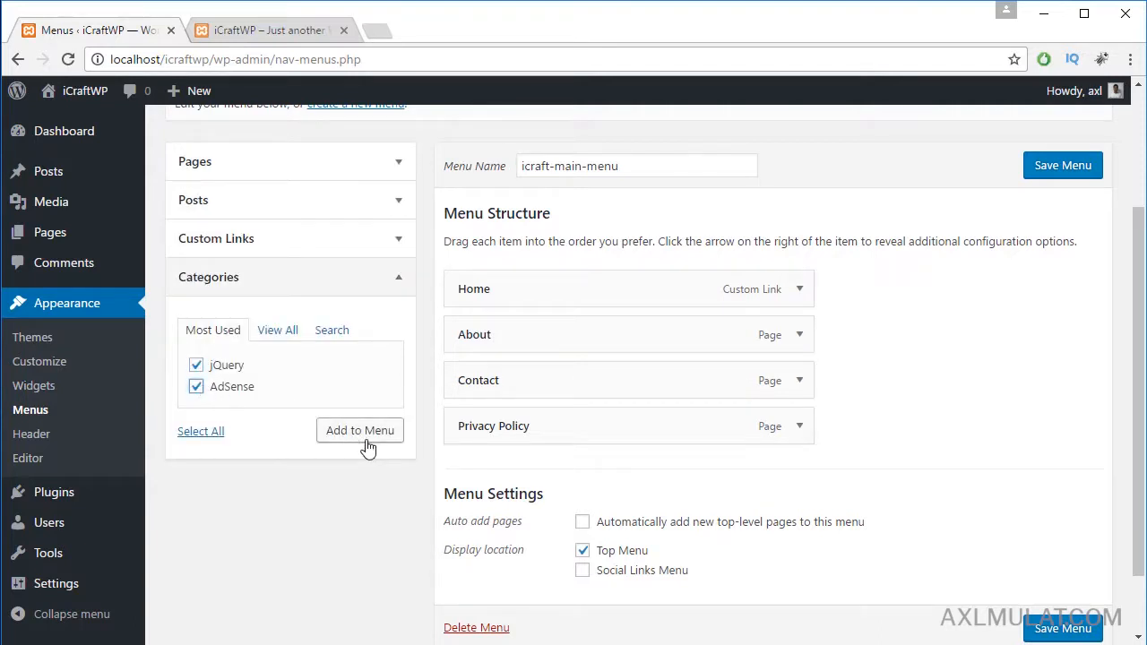
click(359, 431)
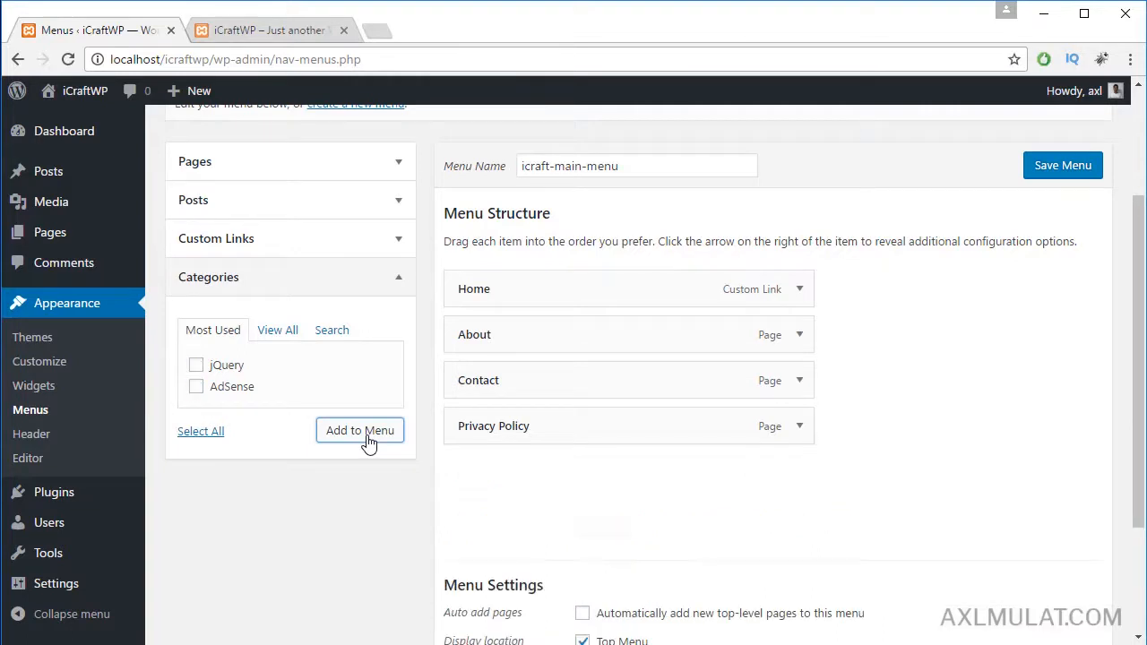
click(360, 430)
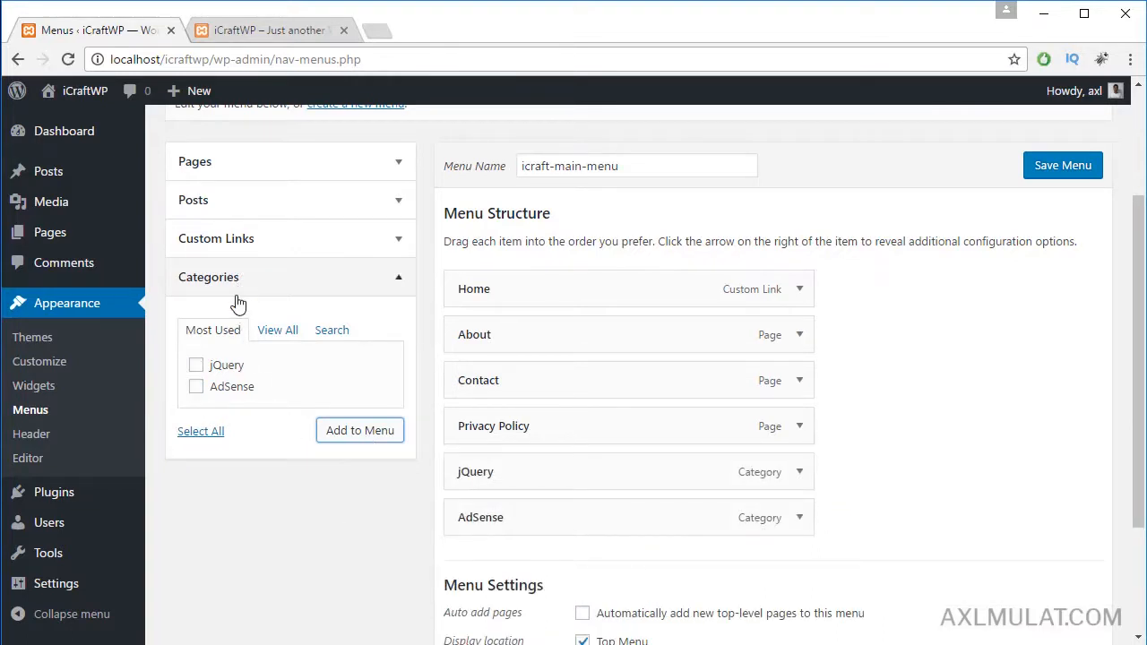
click(216, 239)
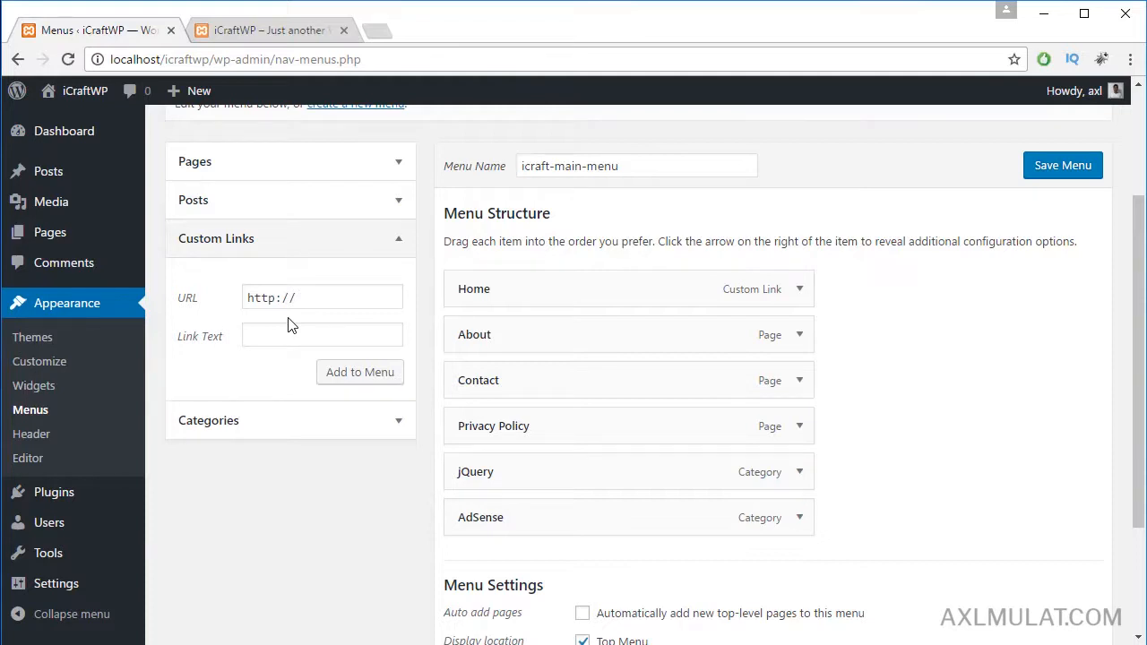
mouse_move(308, 325)
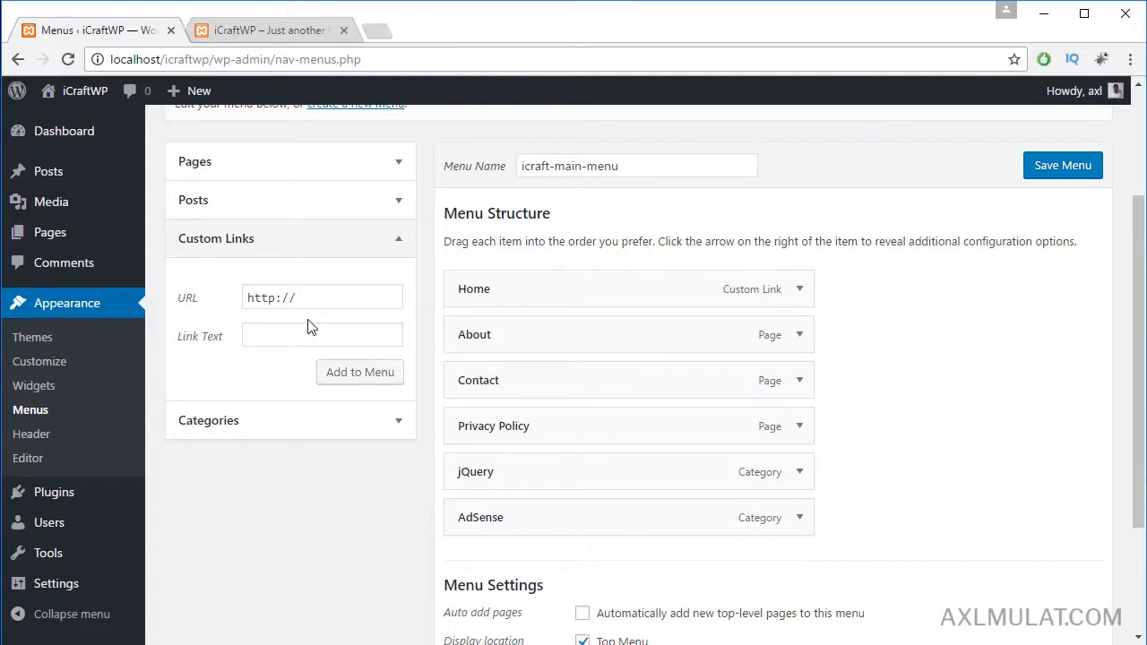
Step: Add a custom link labelled Categories with the URL # to the menu
click(321, 297)
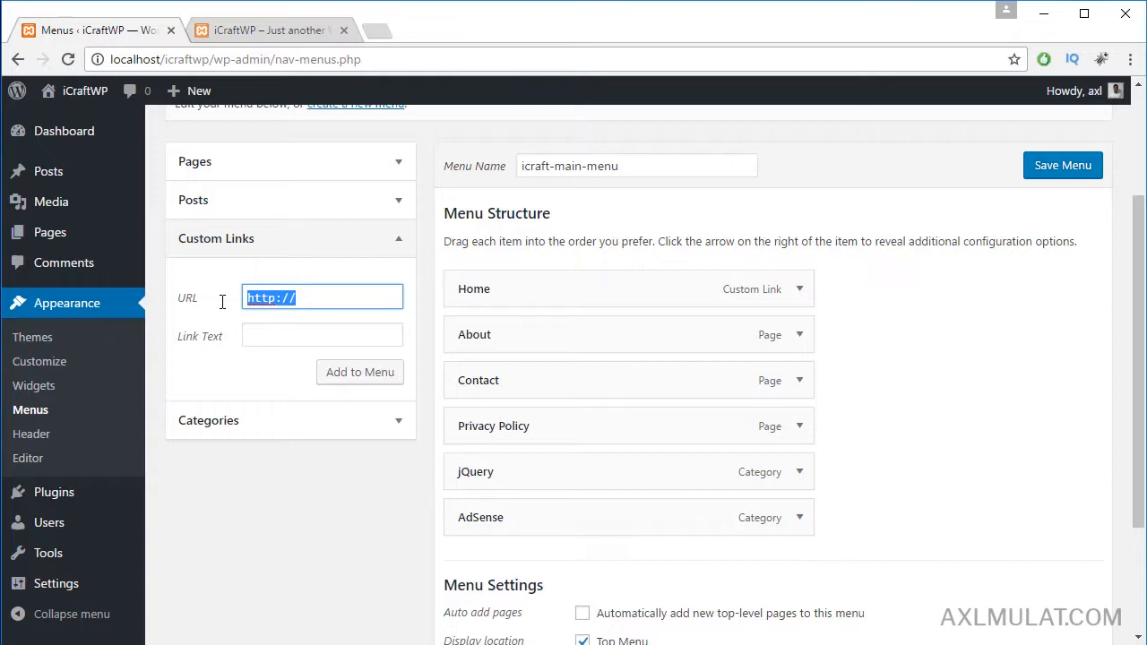
text(#)
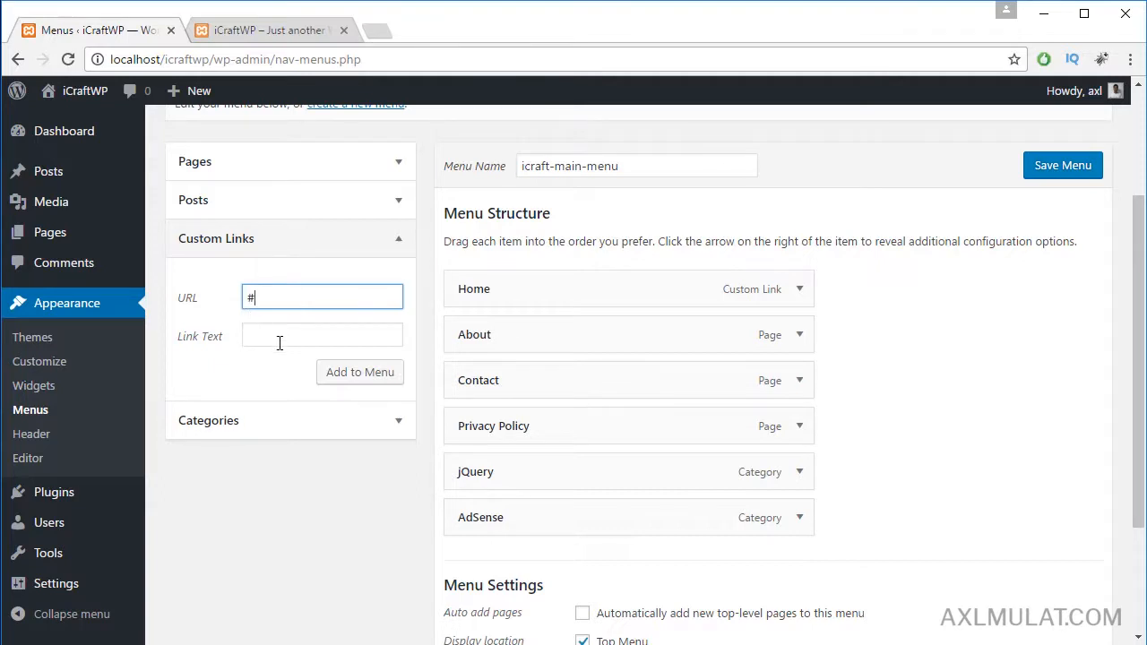
text(Cate)
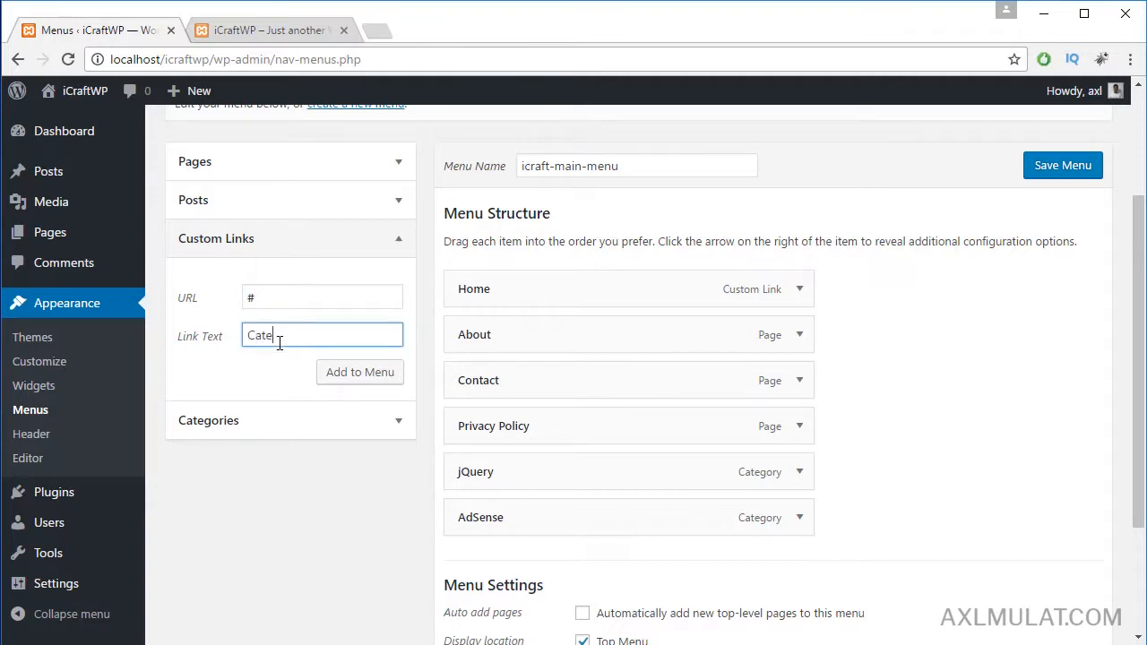
text(gories)
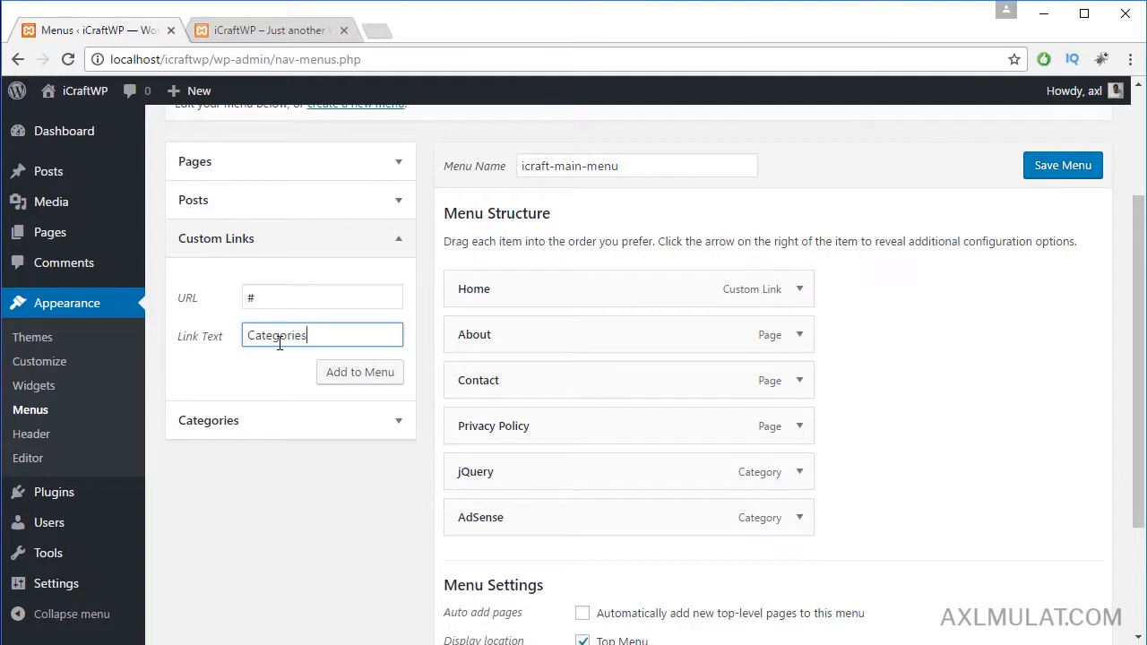
click(359, 372)
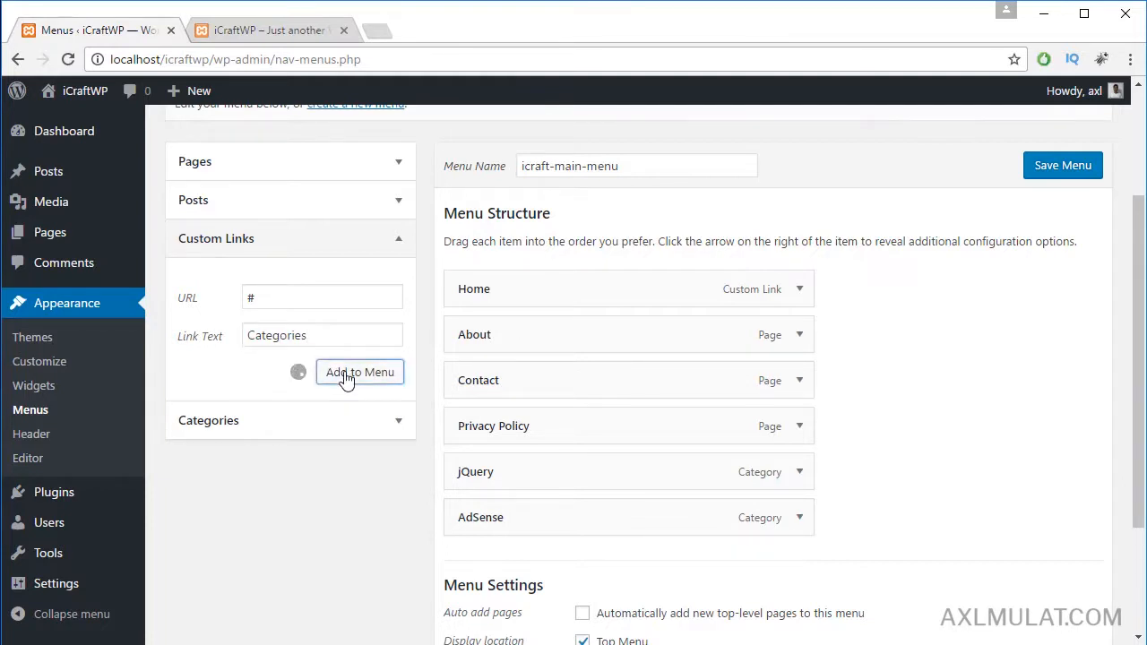
click(360, 372)
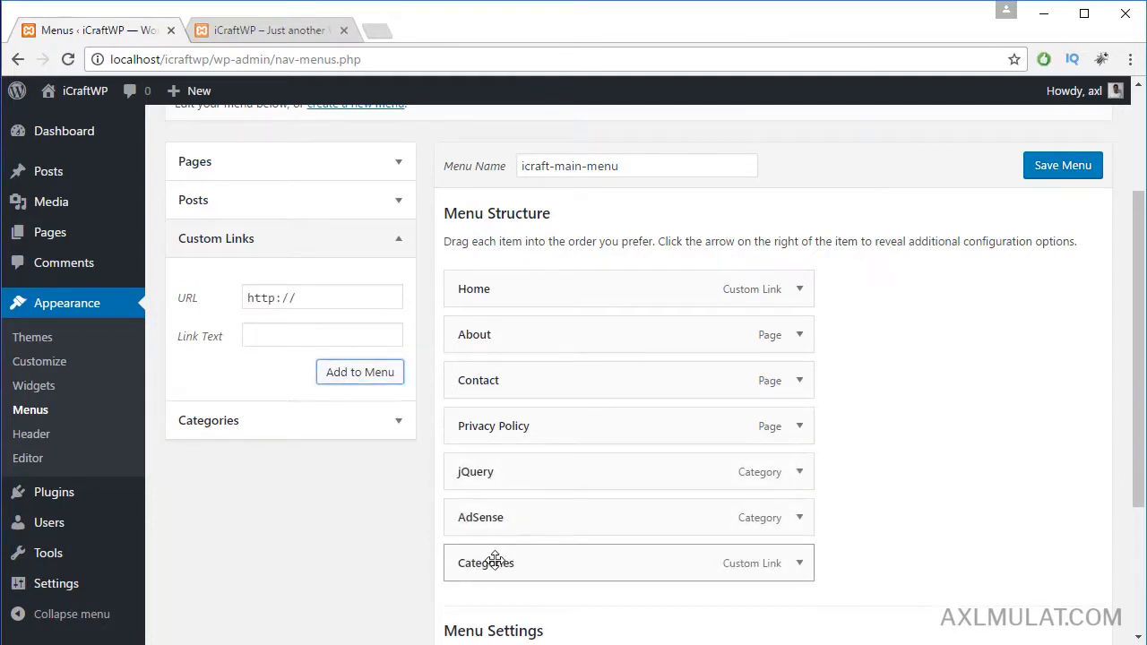
Step: Move Categories below Home, nest jQuery and AdSense under it, and save
drag(486, 562, 495, 327)
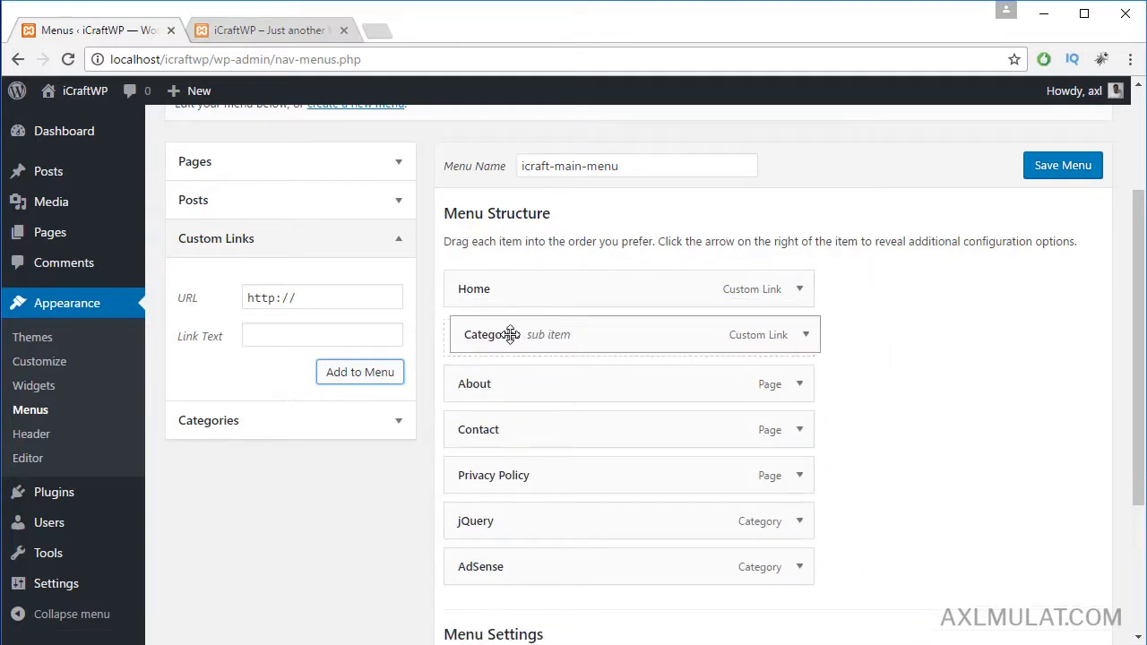
drag(475, 521, 599, 410)
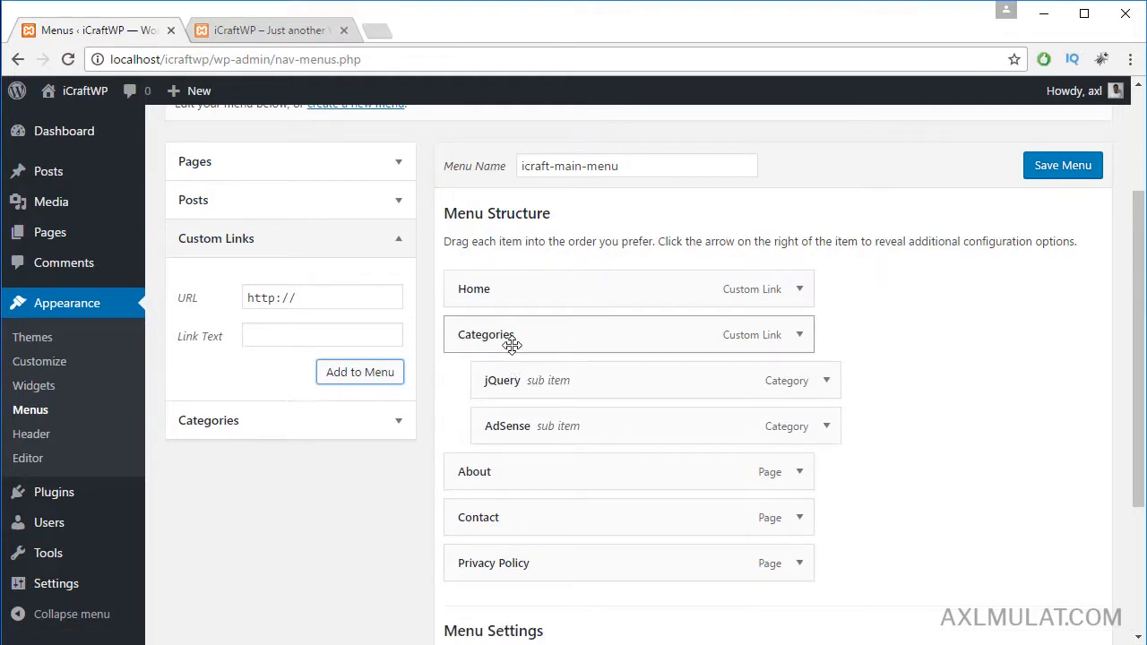
click(1063, 165)
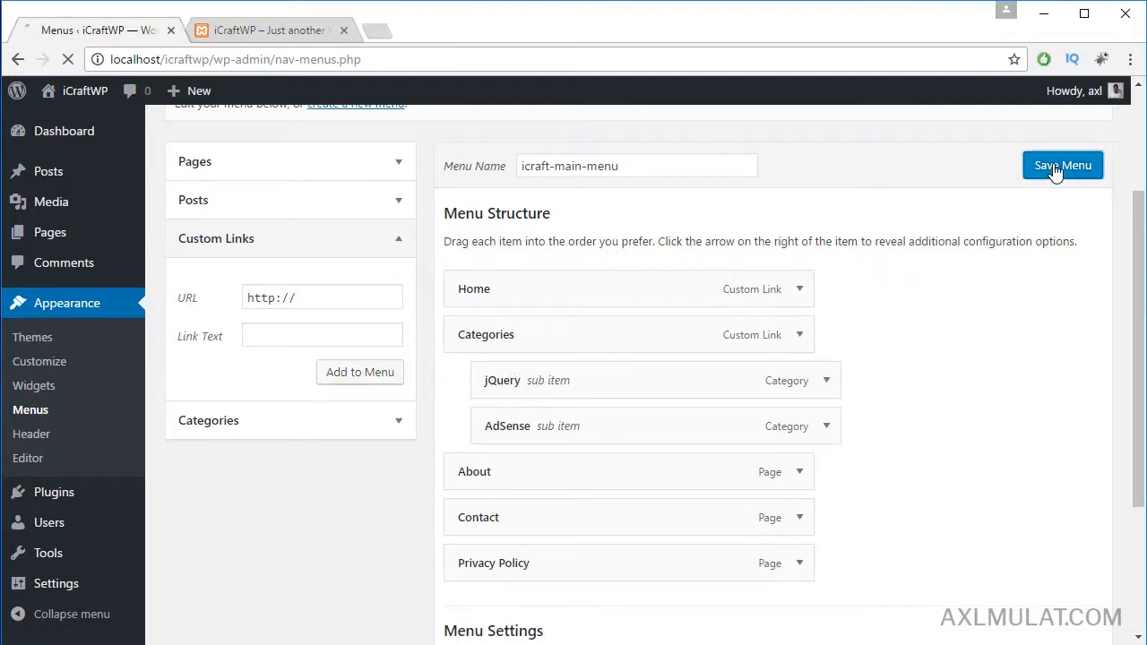
Step: Check the live site's top menu for the Categories dropdown between Home and About
click(1063, 165)
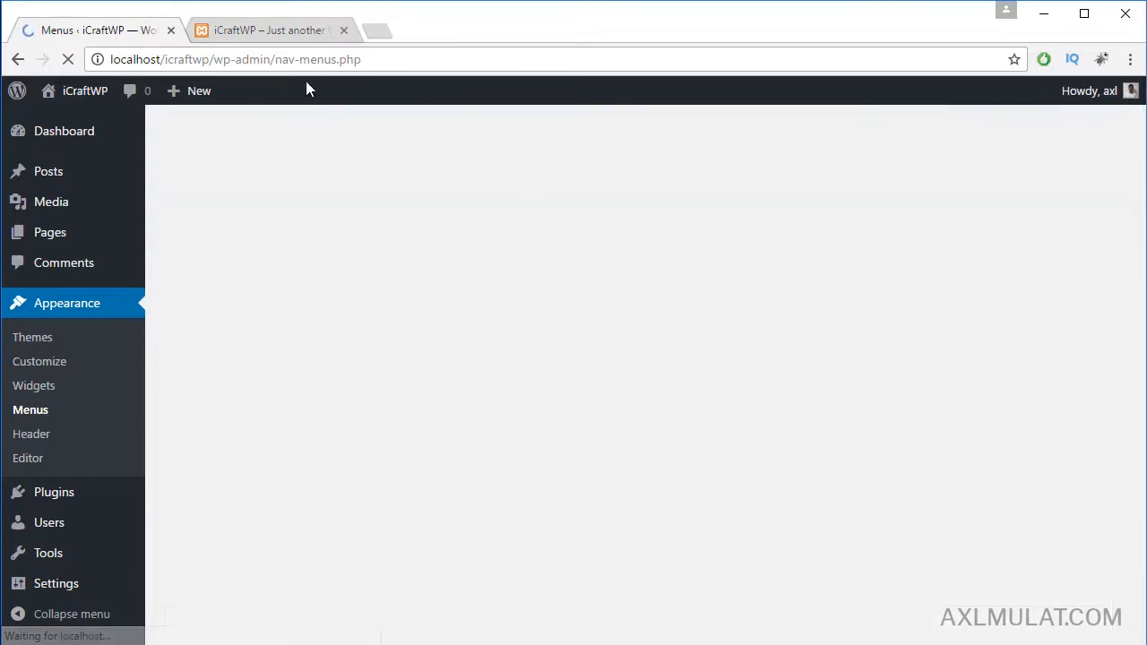
click(269, 30)
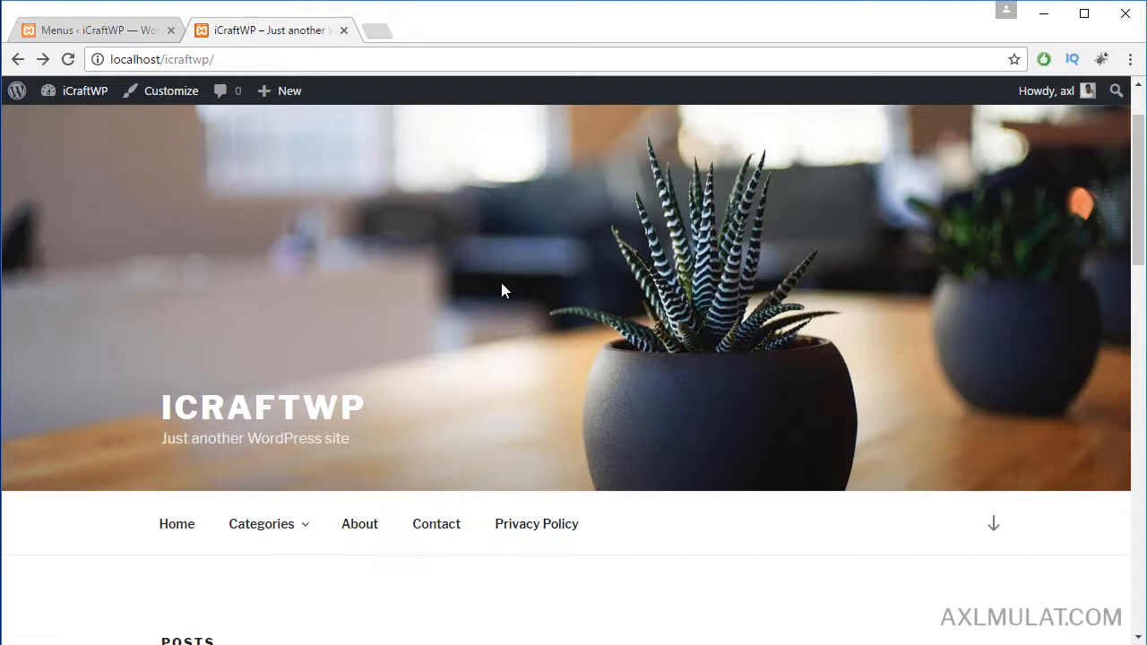
scroll(down, 3)
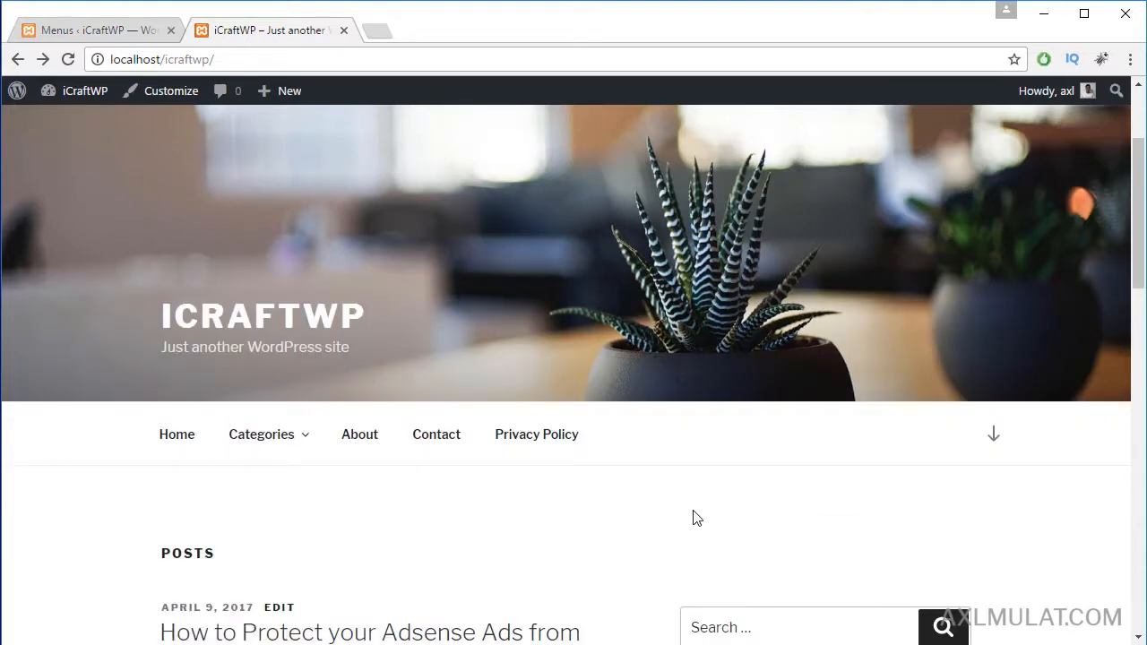
mouse_move(303, 452)
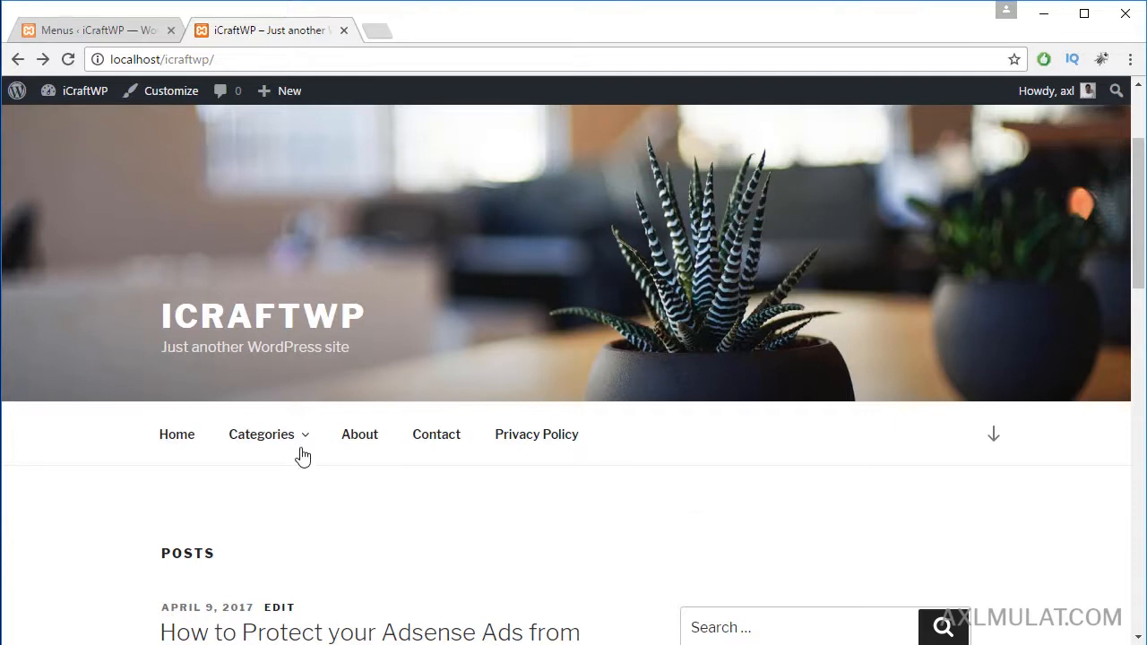
click(262, 435)
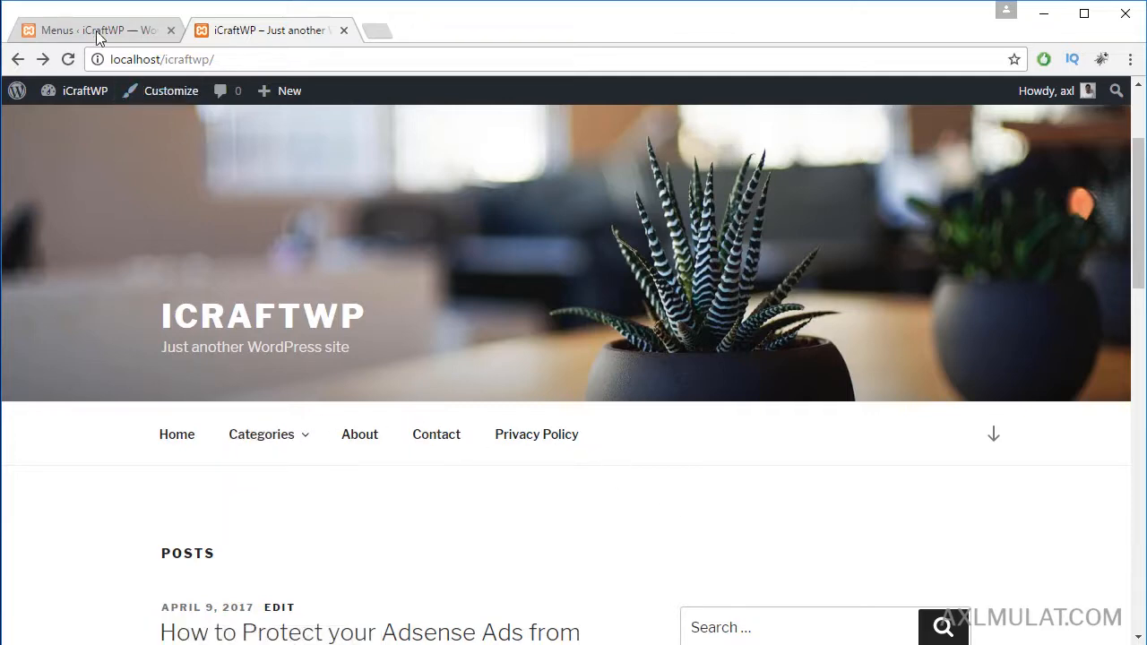
Step: Back in the menu editor, keep Top Menu ticked and save icraft-main-menu
click(89, 29)
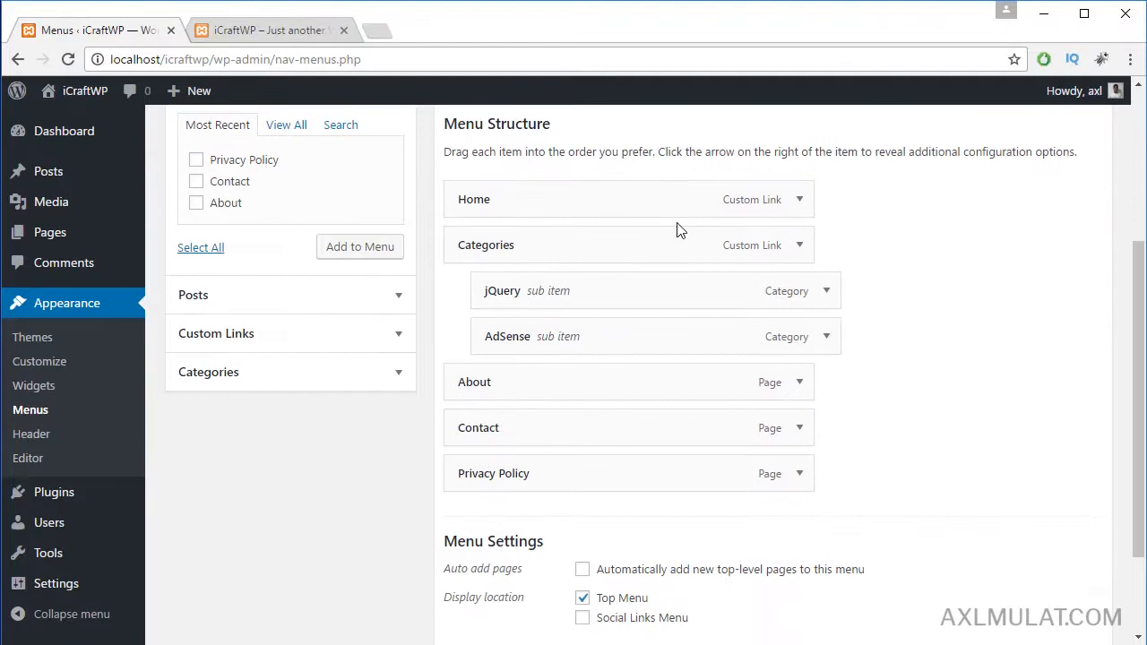
scroll(down, 3)
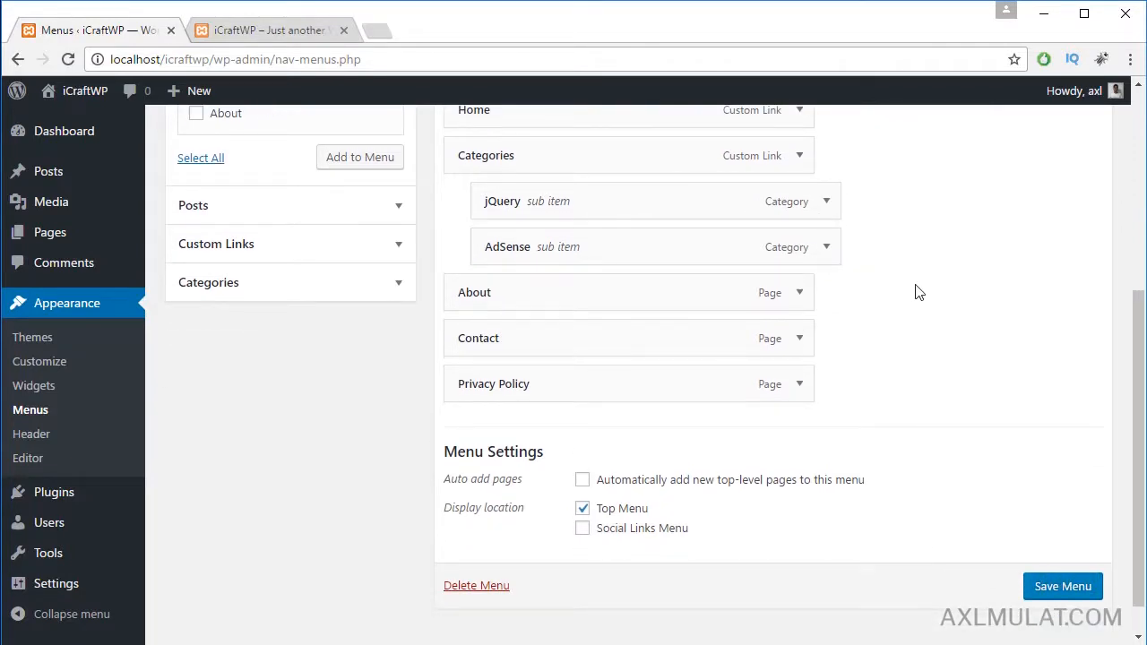
mouse_move(885, 338)
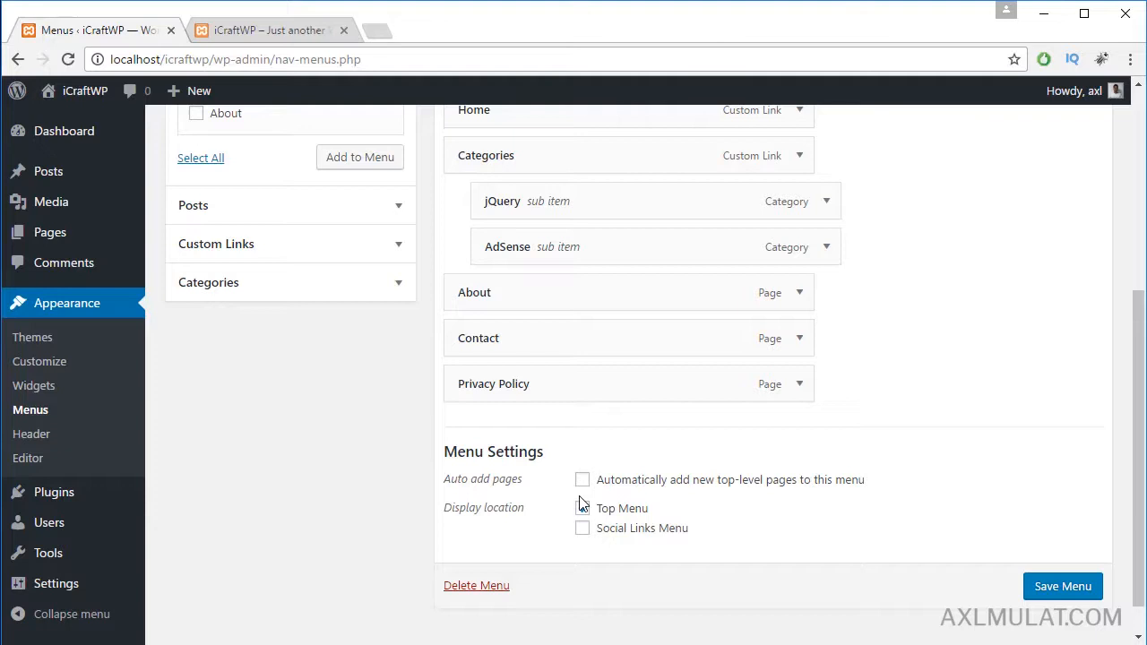
click(582, 508)
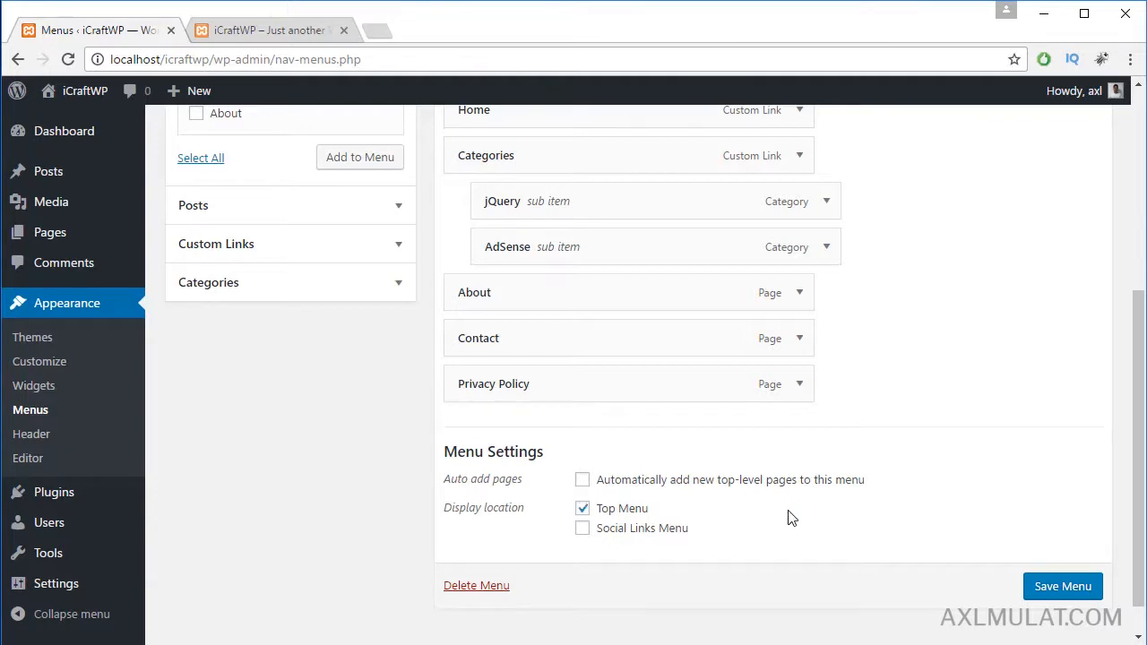
mouse_move(674, 538)
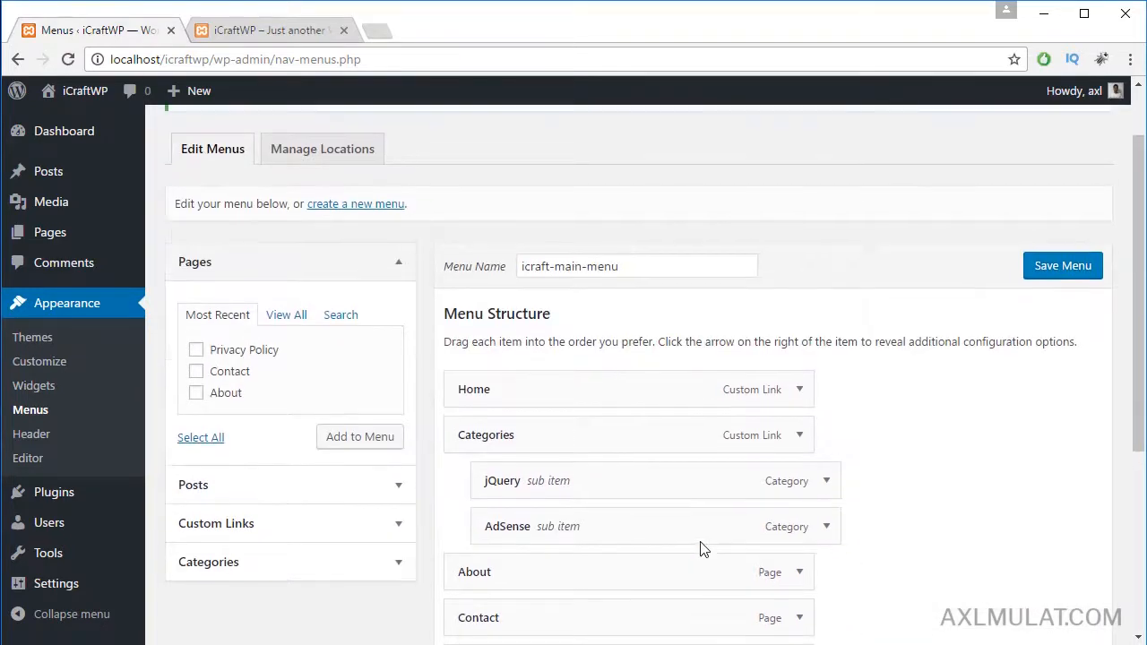
click(1062, 266)
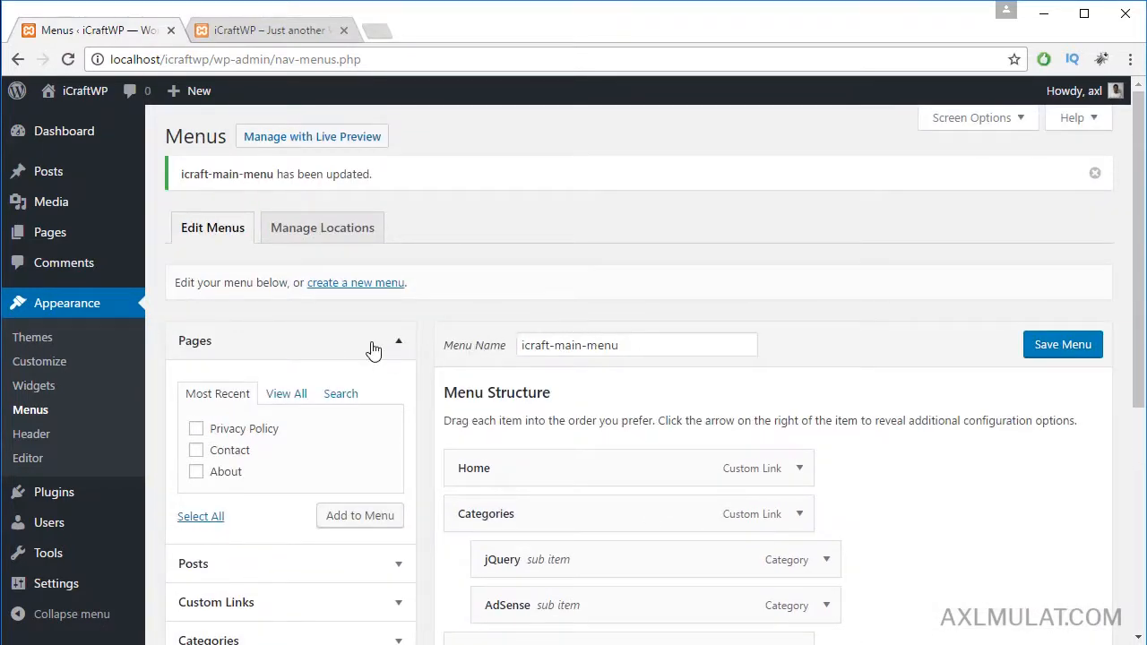
mouse_move(384, 303)
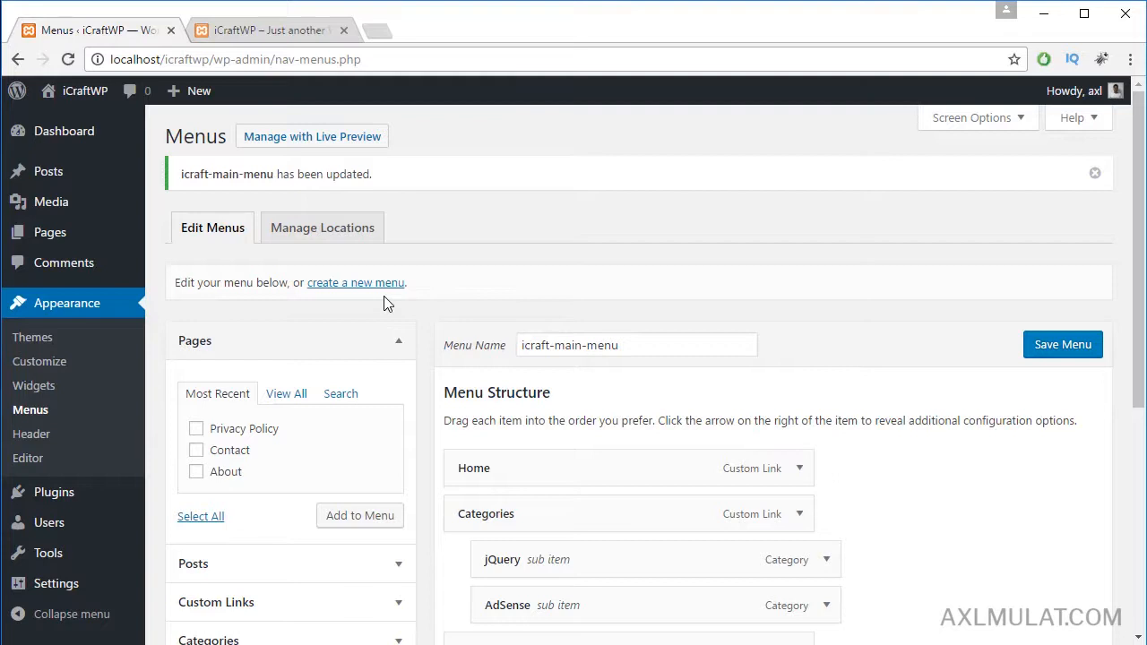
click(356, 282)
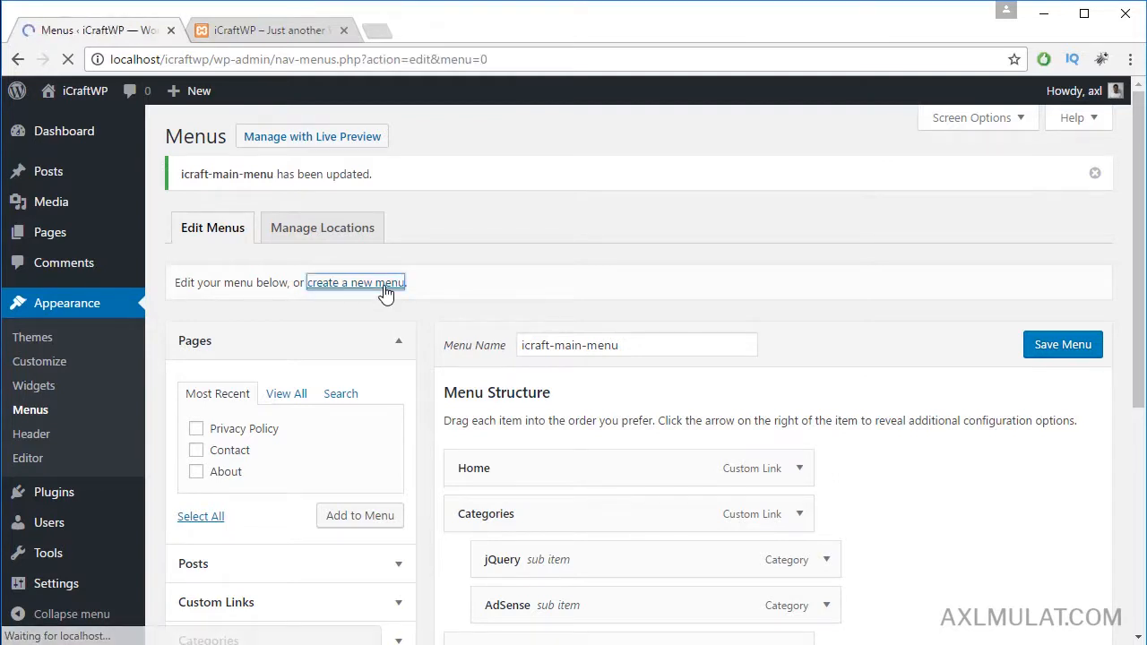
Step: Create the empty menu 'icraft-social-menu' and copy the Facebook page address from the notes
click(355, 282)
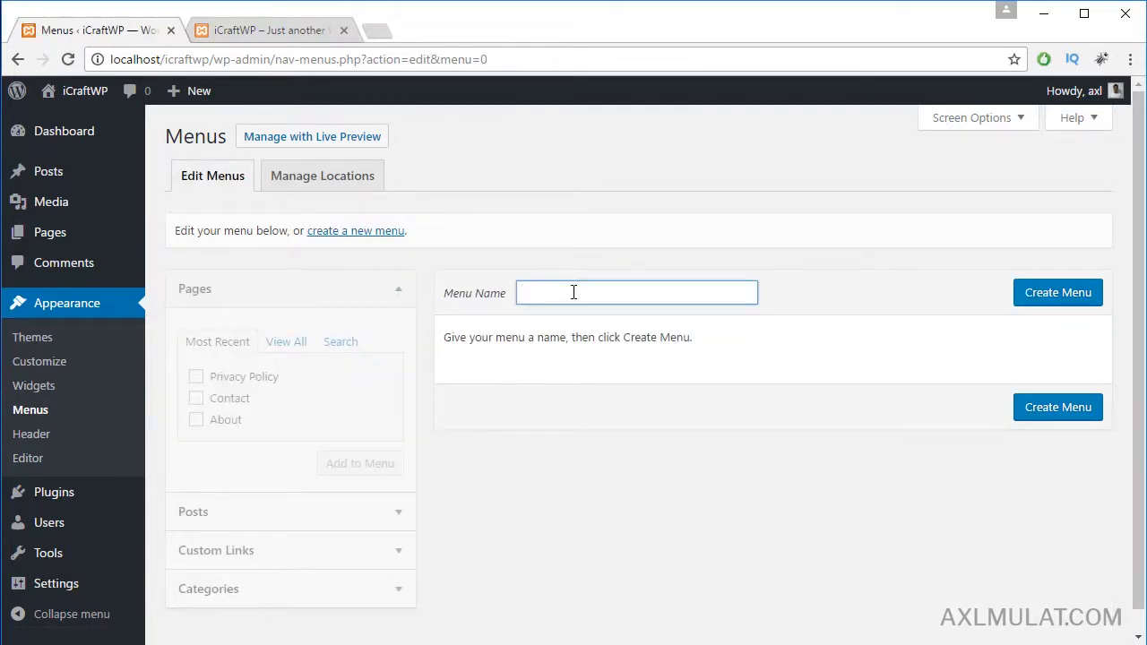
text(icraft-social-menu)
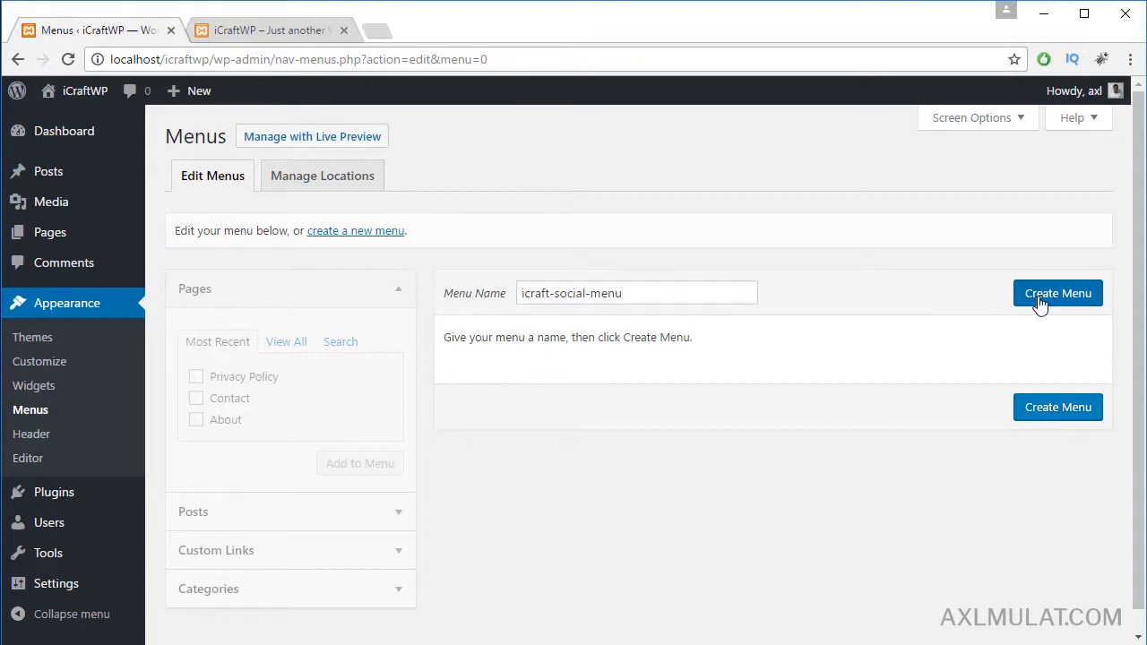
click(1058, 293)
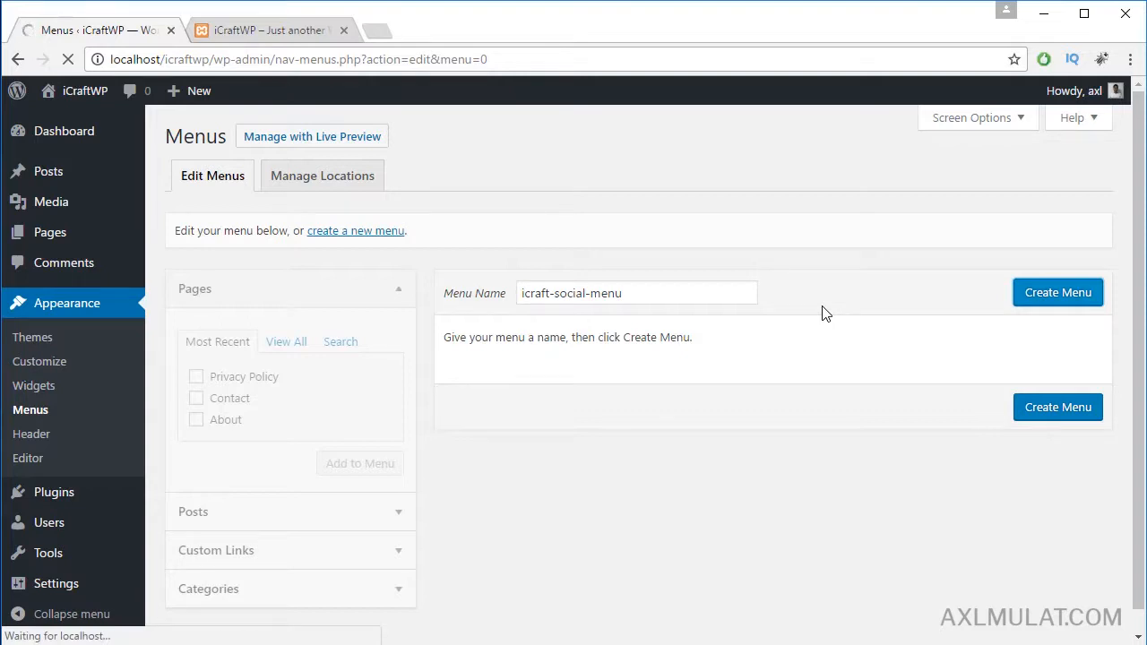
click(1057, 292)
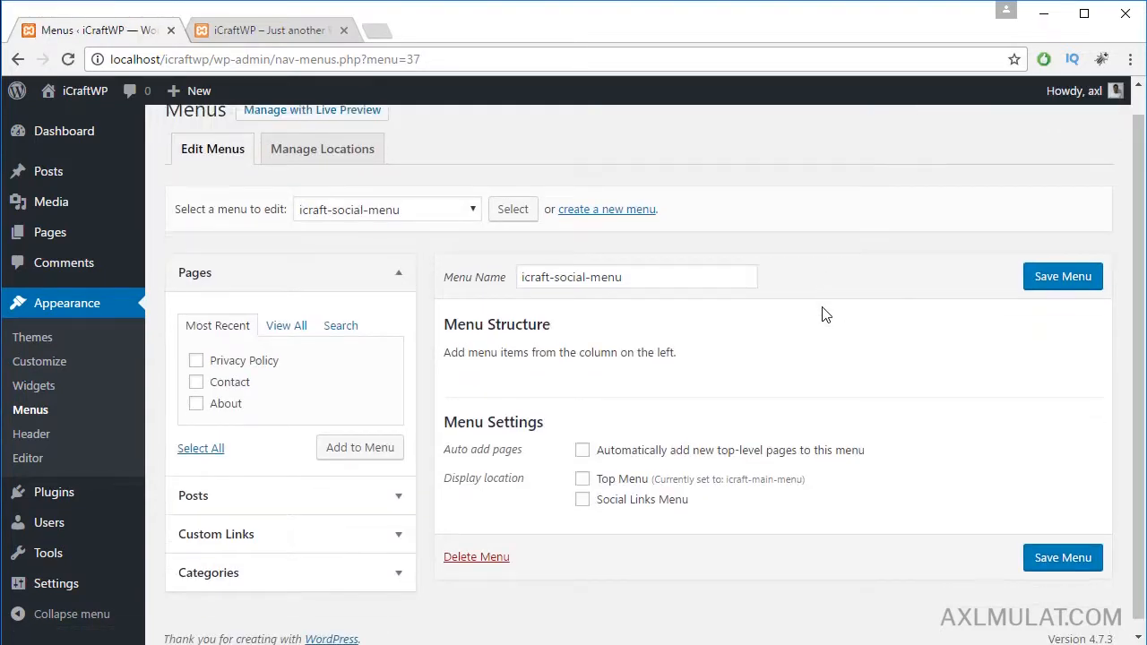
scroll(down, 3)
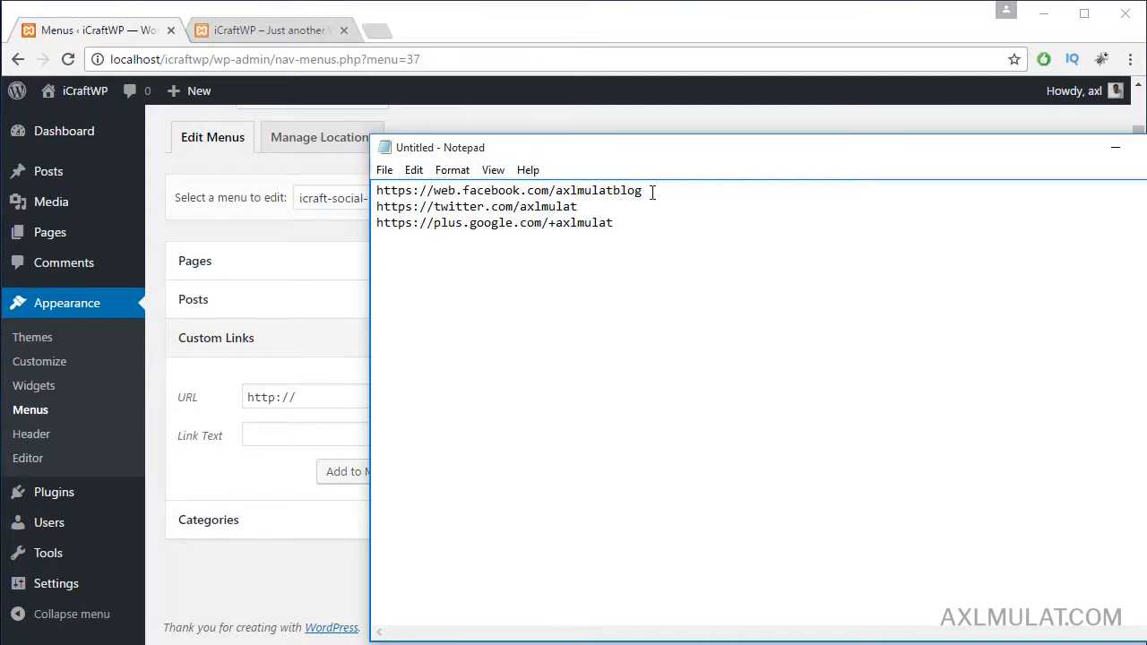
triple_click(509, 190)
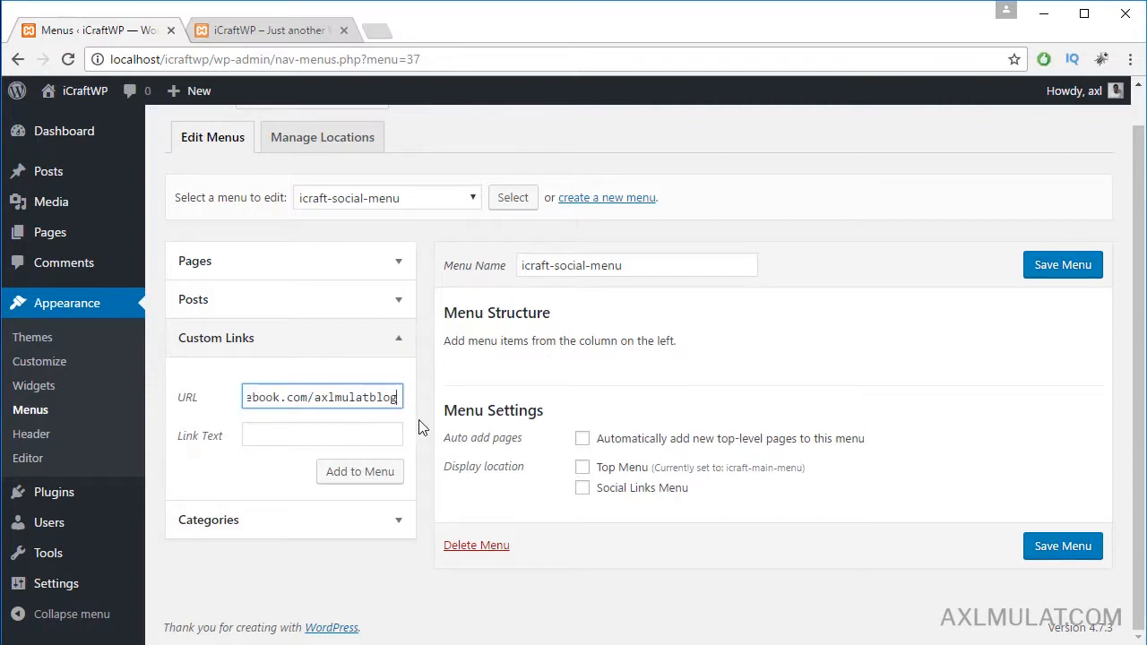
Step: Enter the Facebook custom link, then the Twitter link //twitter.com/axlmulat with text 'twitter'
double_click(263, 397)
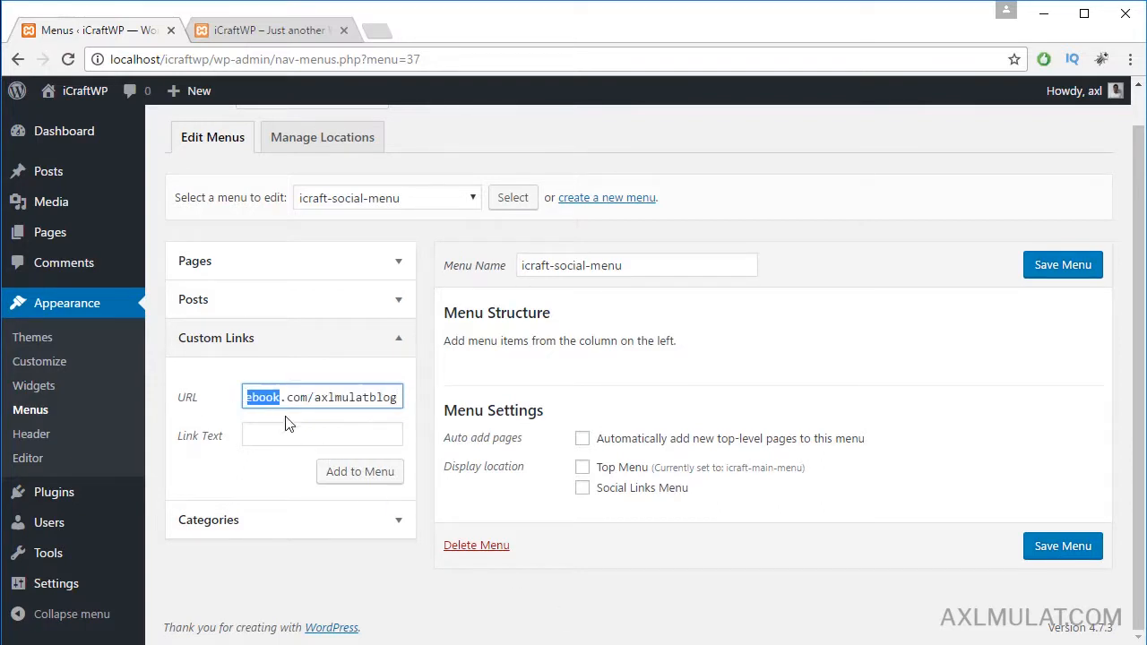
text(facebook)
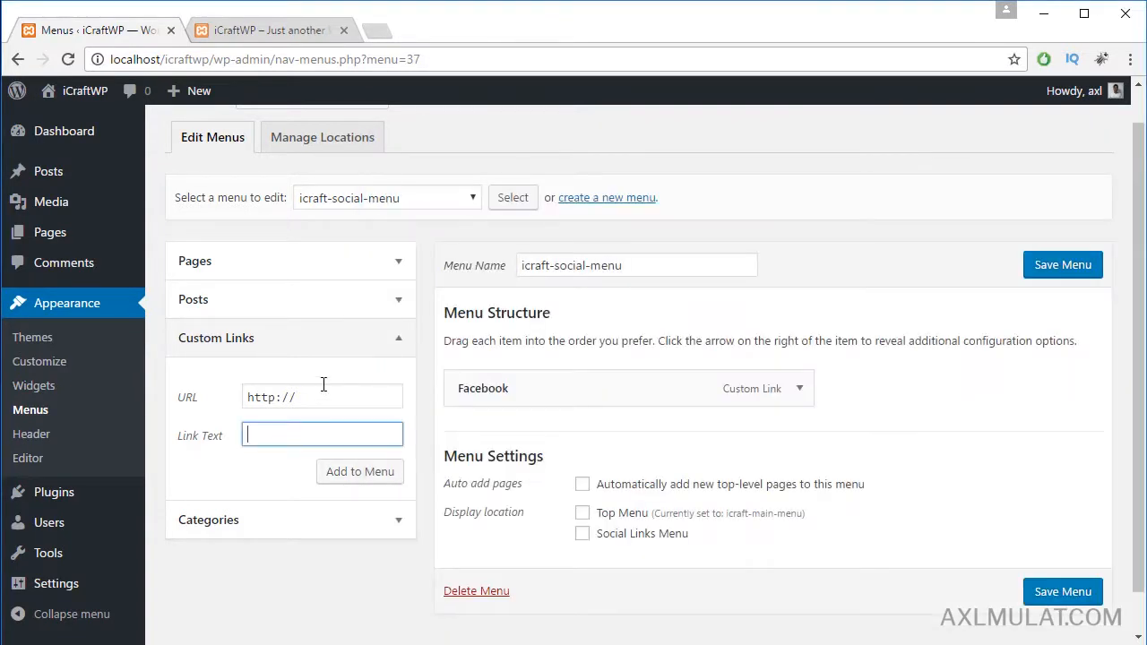
text(//twitter.com/axlmulat)
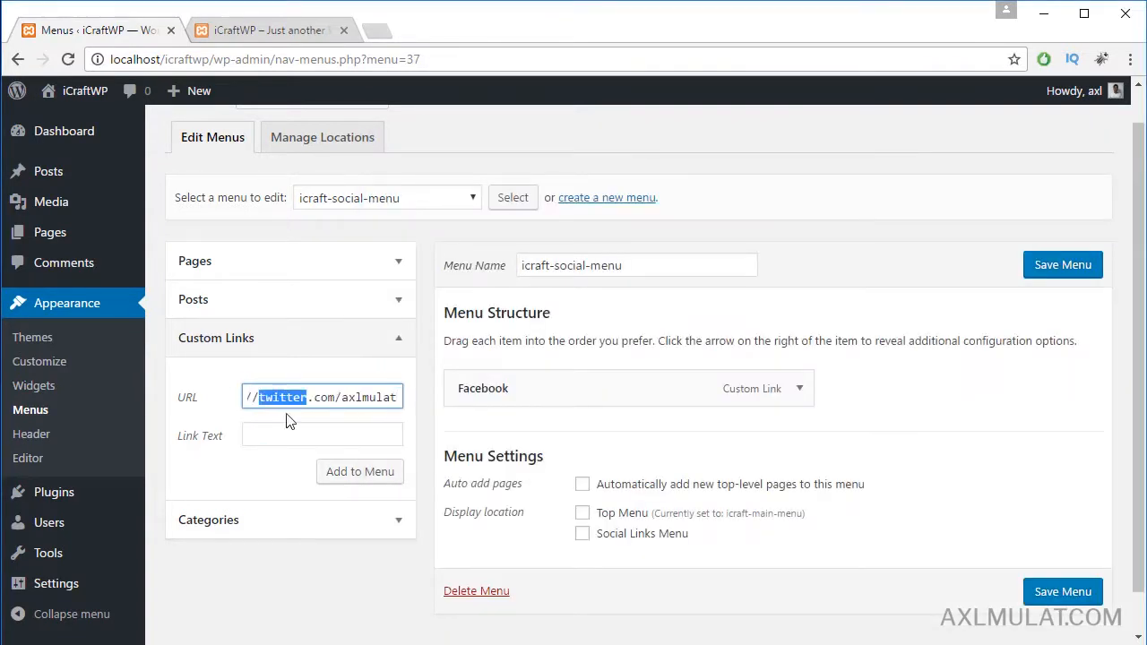
text(twitter)
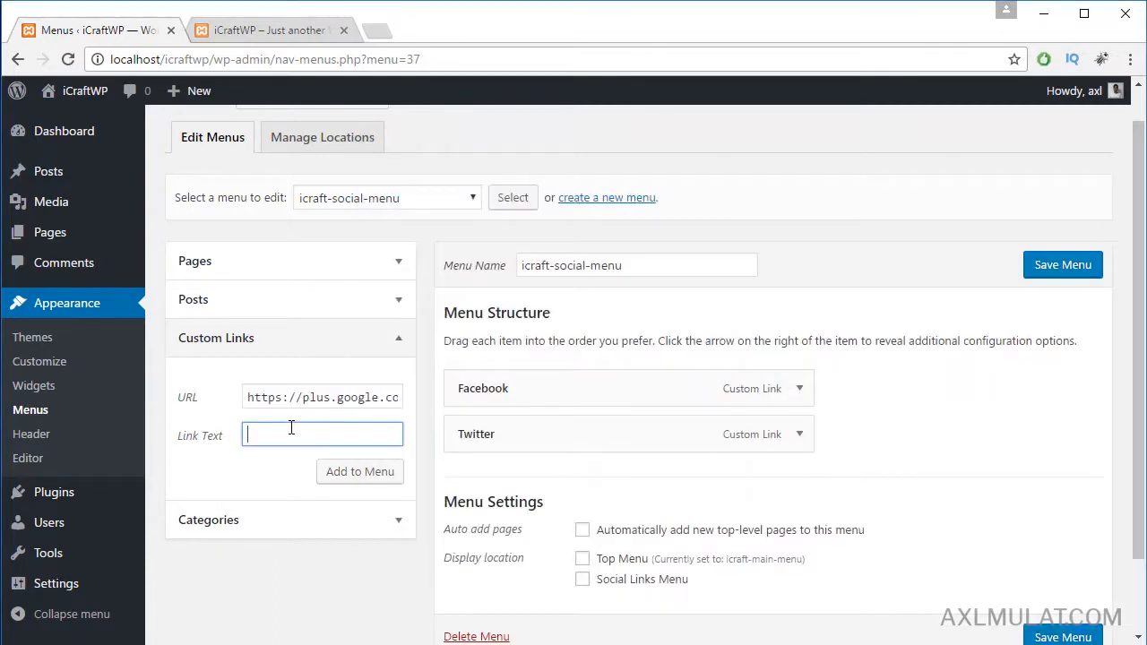
Step: Add a custom link labelled 'Google Plus' to the menu
double_click(357, 397)
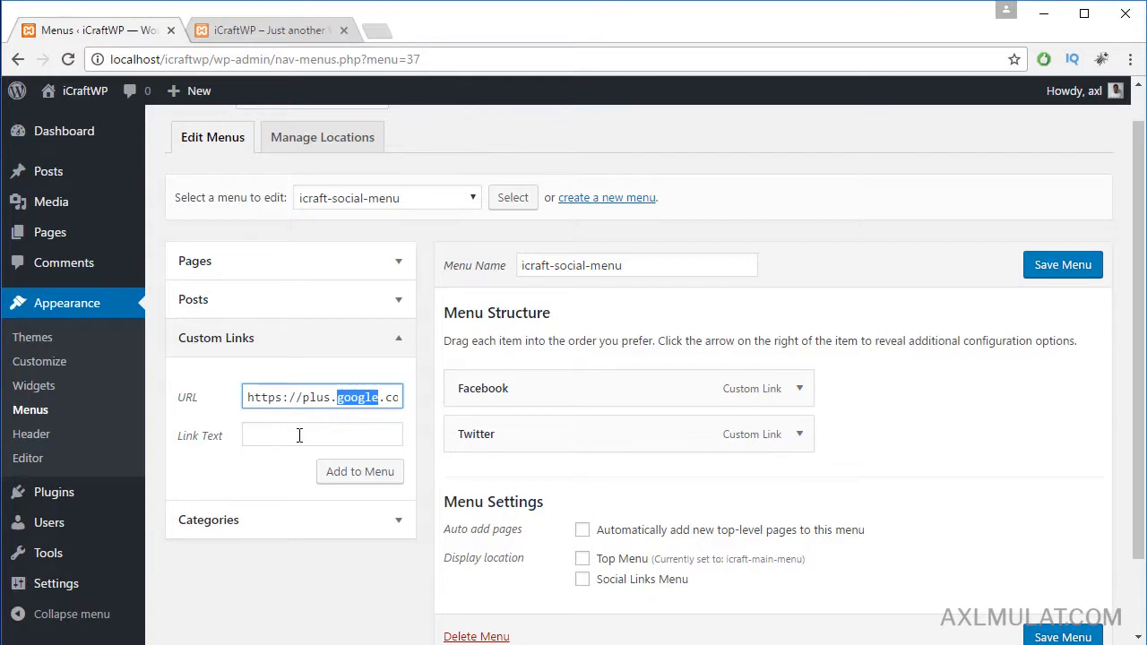
text(google Plus)
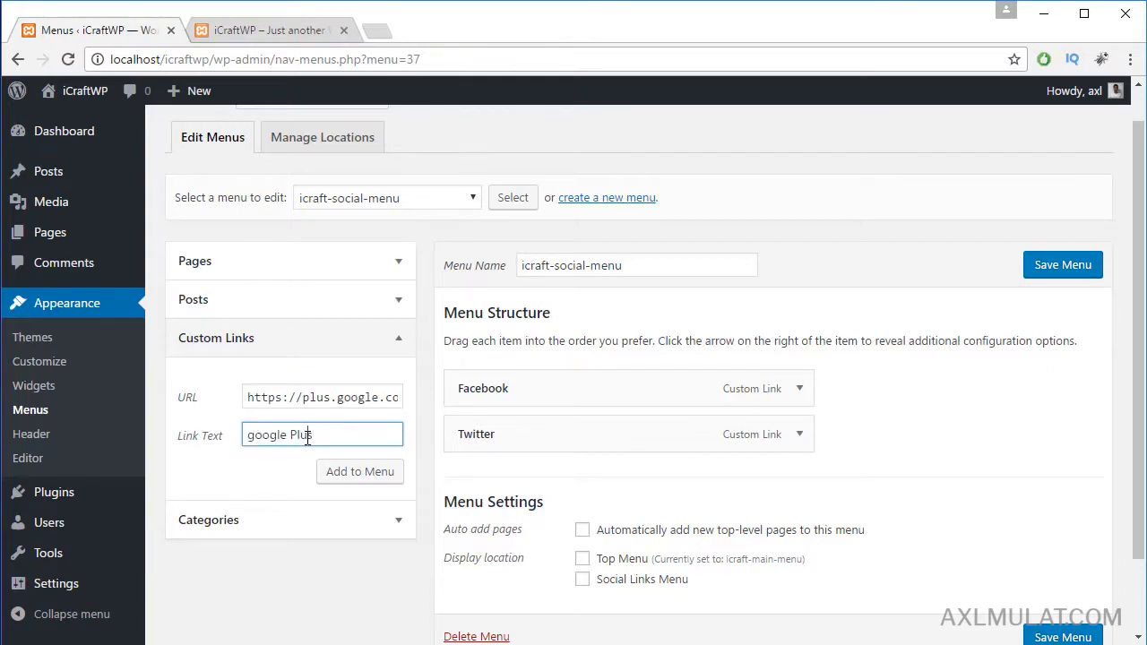
text(Google Plus)
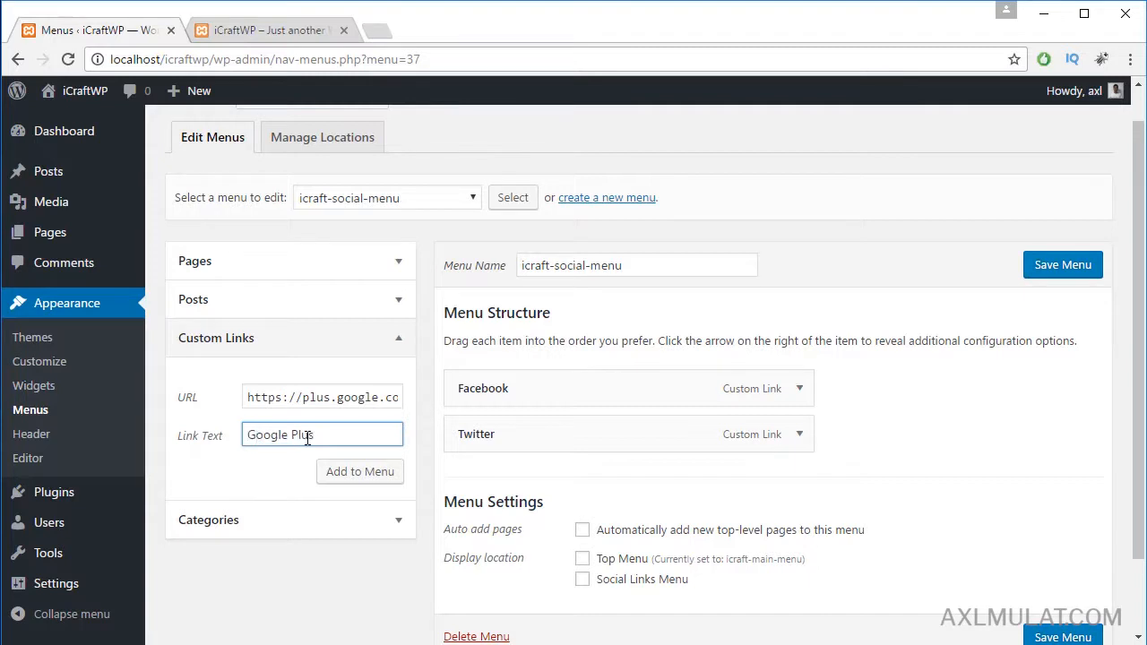
click(360, 472)
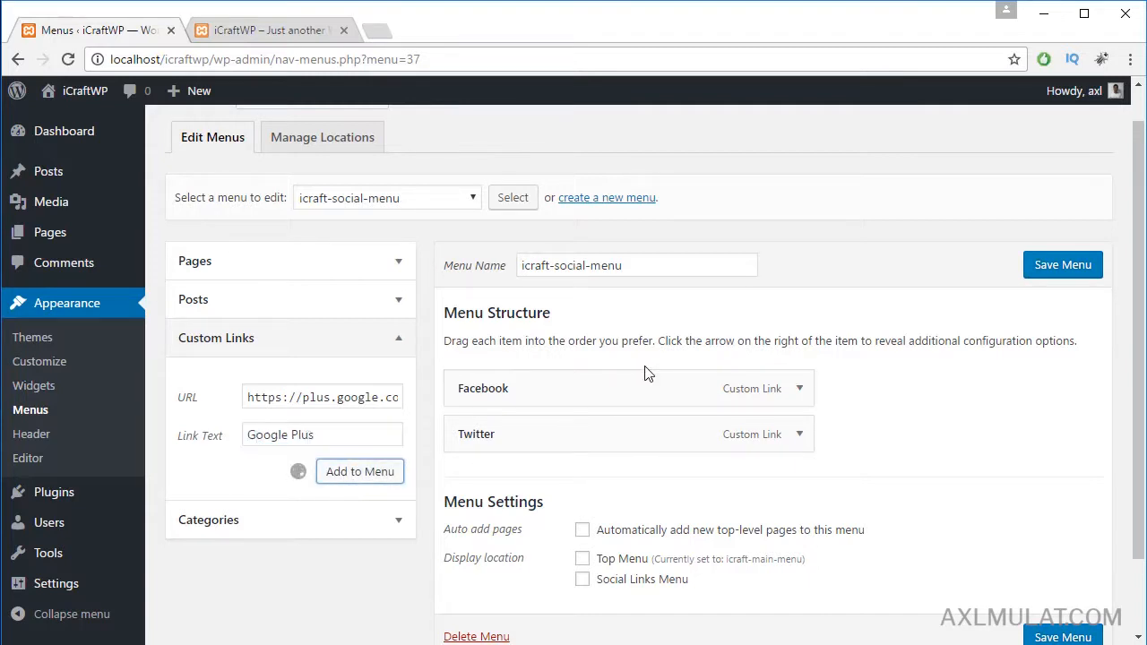
click(360, 472)
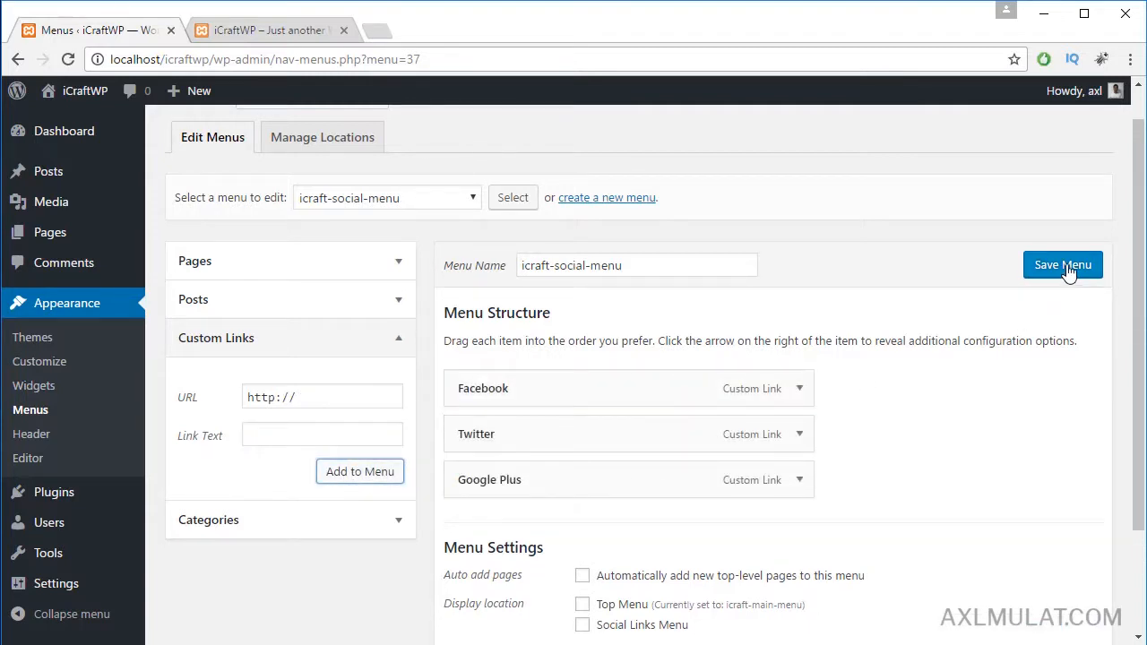
Step: Save icraft-social-menu with its three social links and go to the live site
click(1063, 265)
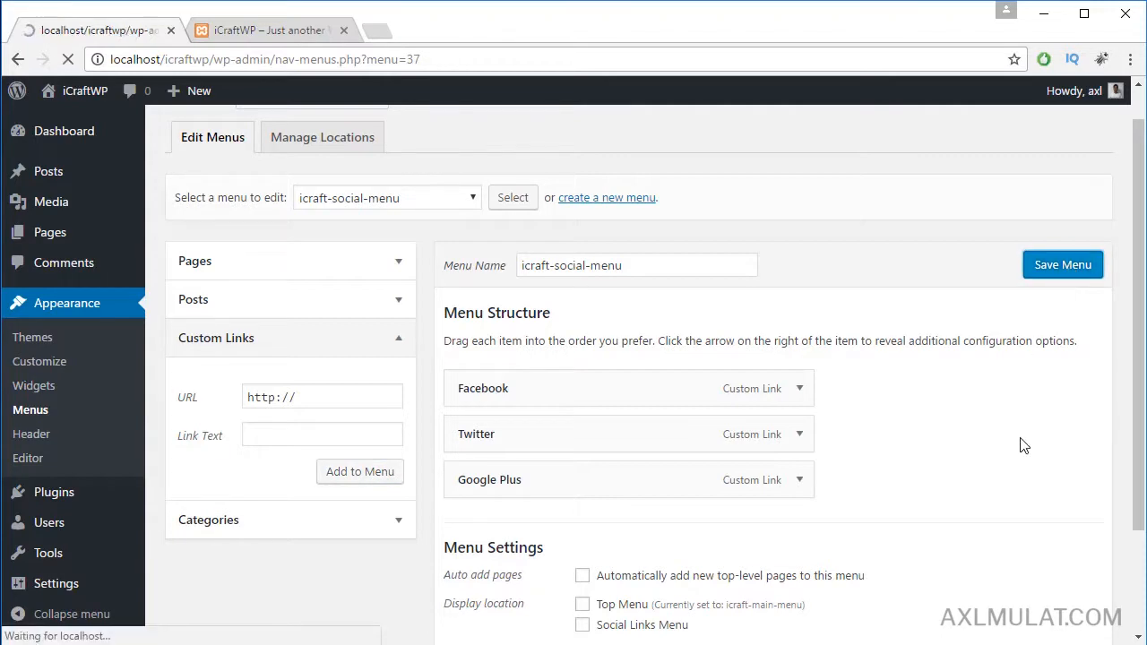
click(1063, 265)
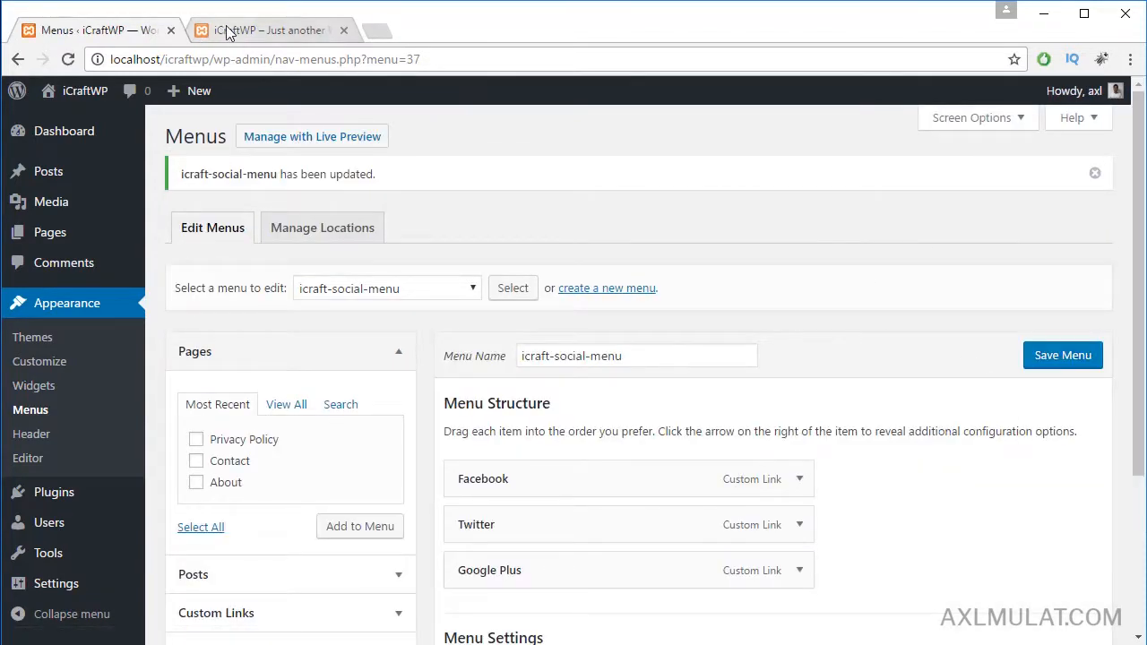
click(267, 29)
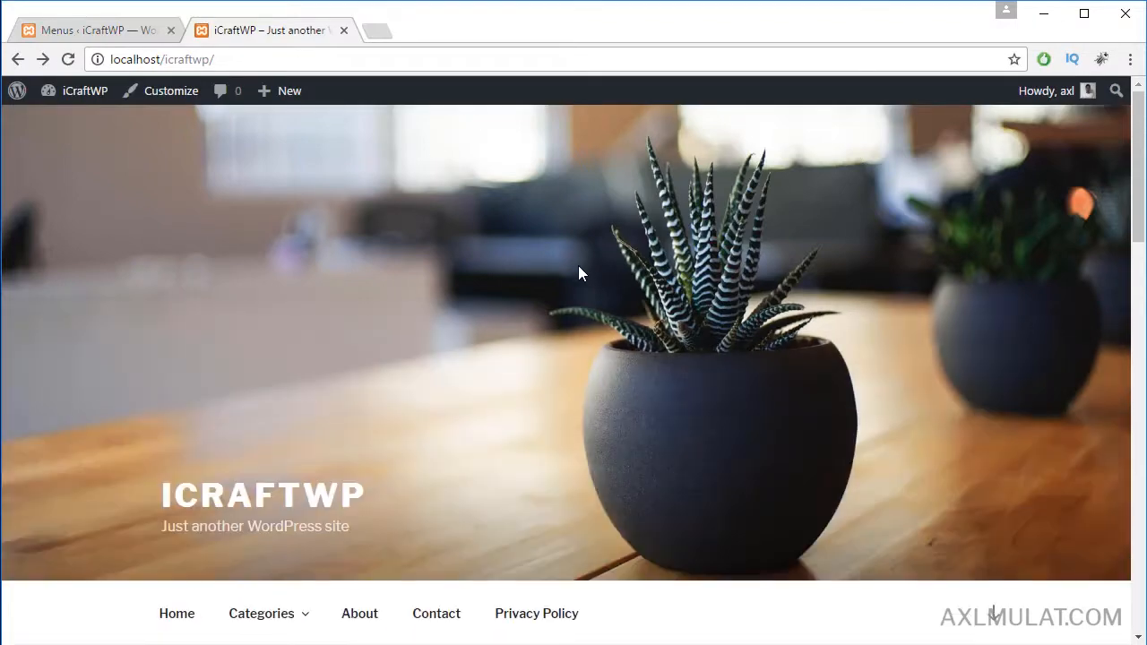
Step: Scroll down the live homepage to the footer, which has no social icons yet
scroll(down, 3)
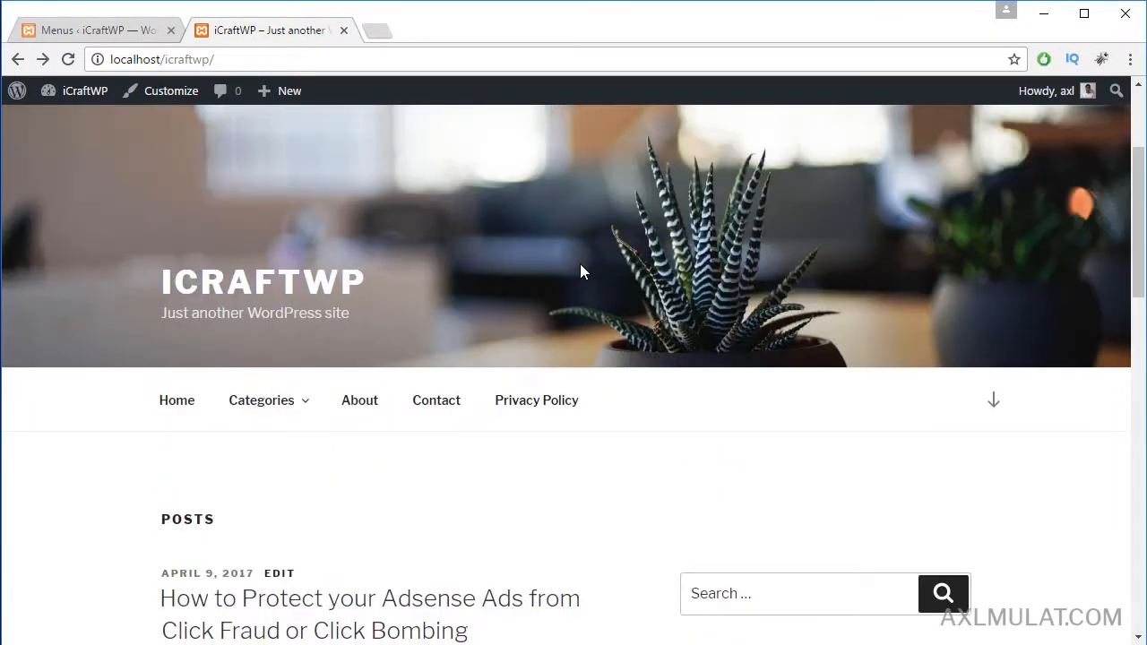
scroll(down, 3)
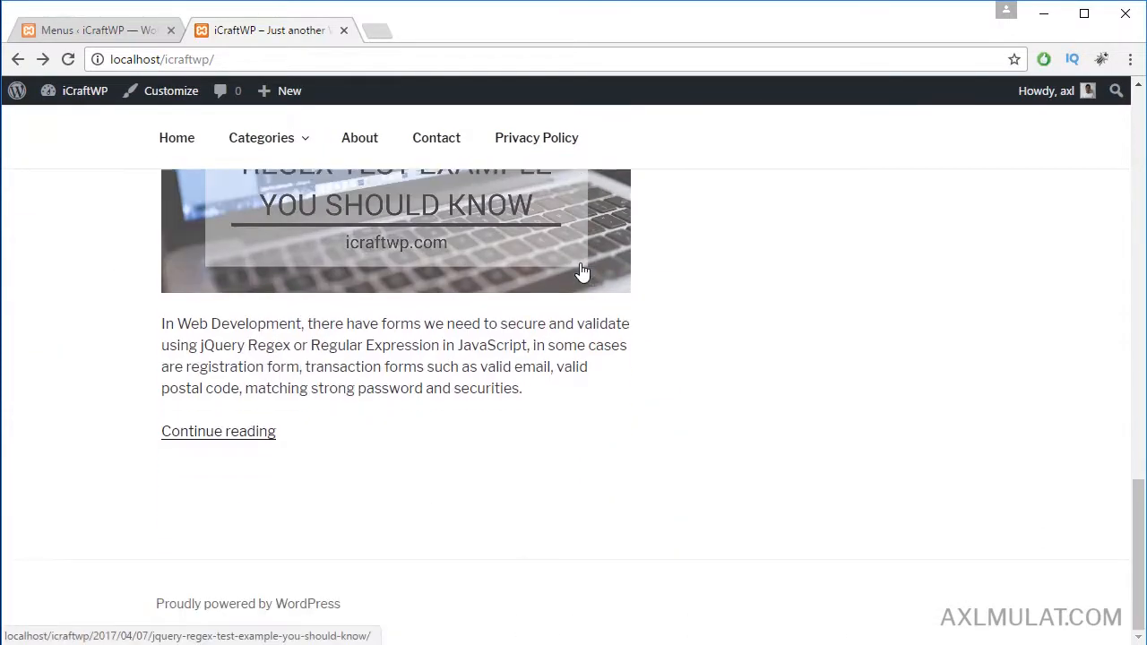
mouse_move(266, 638)
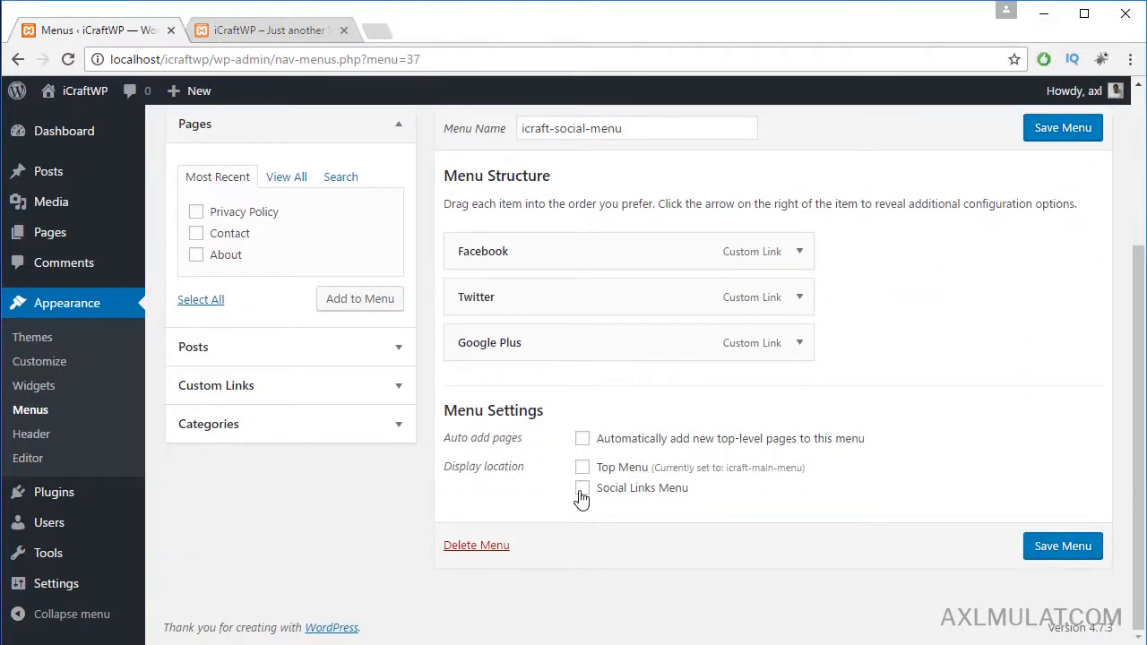
Step: Tick the Social Links Menu display location for icraft-social-menu
click(582, 488)
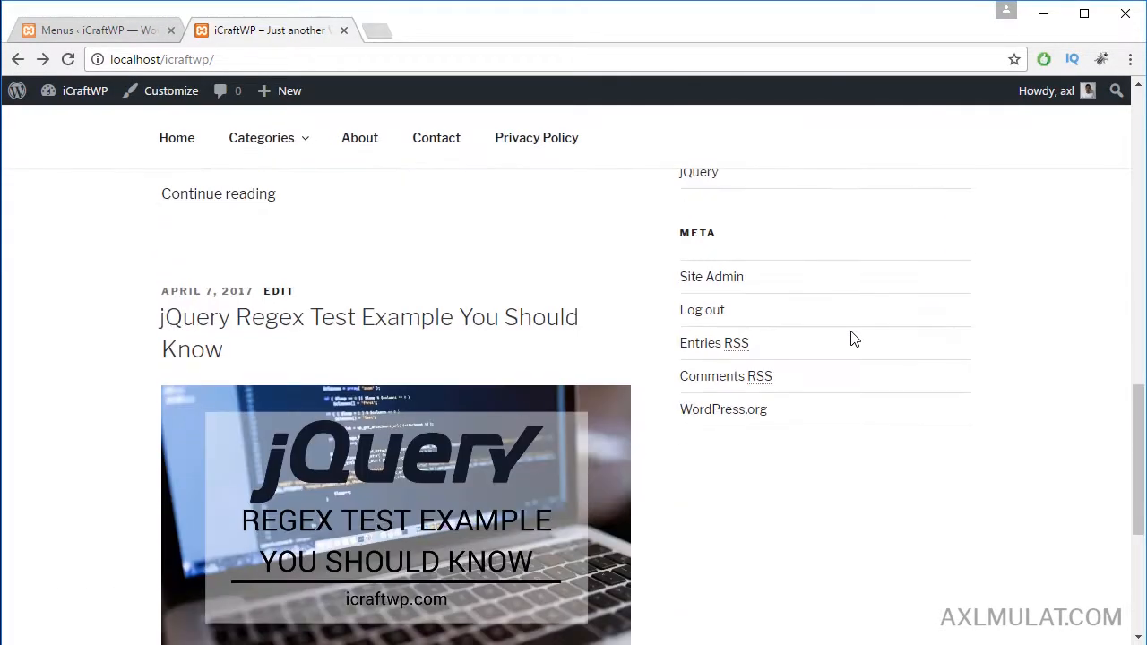
Step: Scroll to the footer to see the Facebook, Twitter and Google Plus icons, then back up
scroll(down, 3)
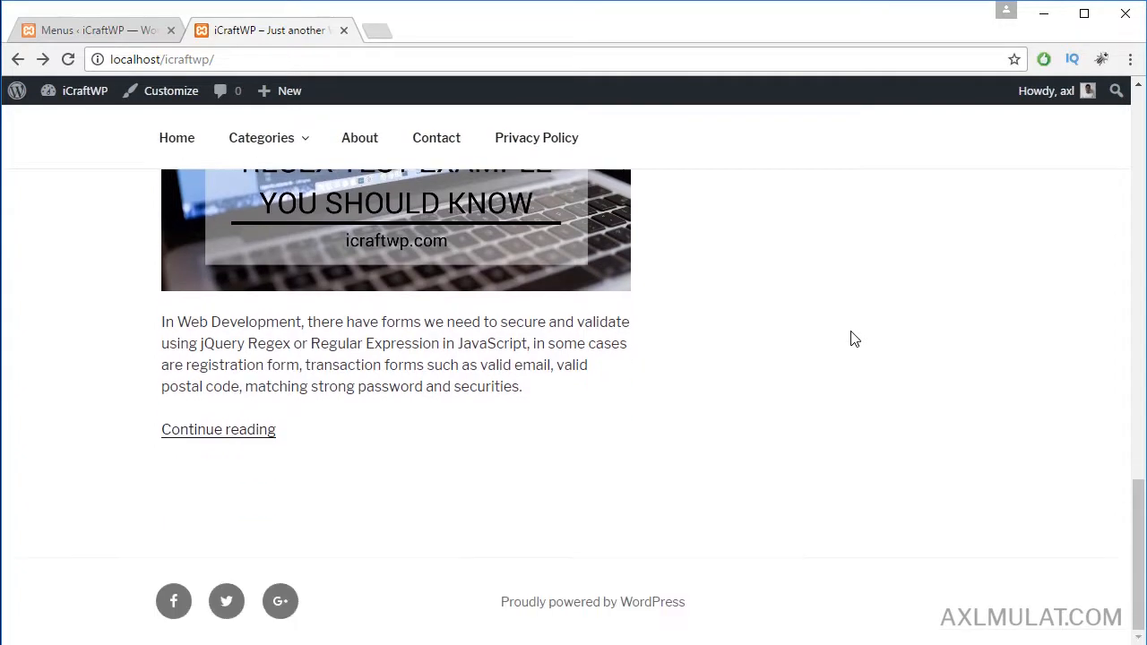
mouse_move(173, 600)
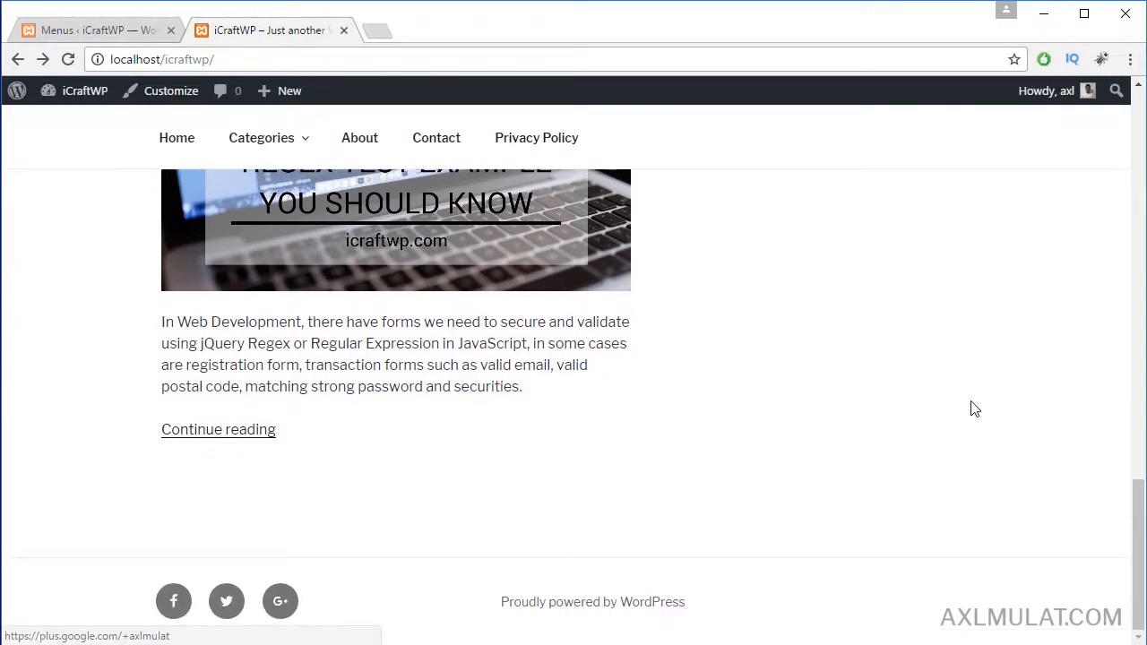
scroll(up, 3)
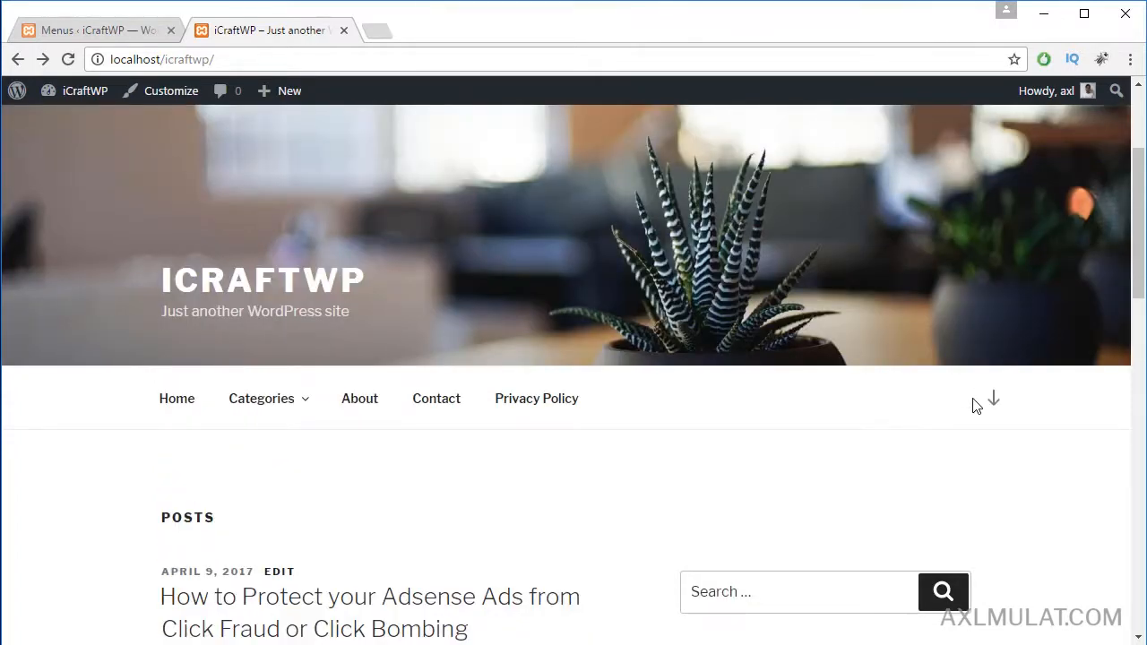
mouse_move(833, 447)
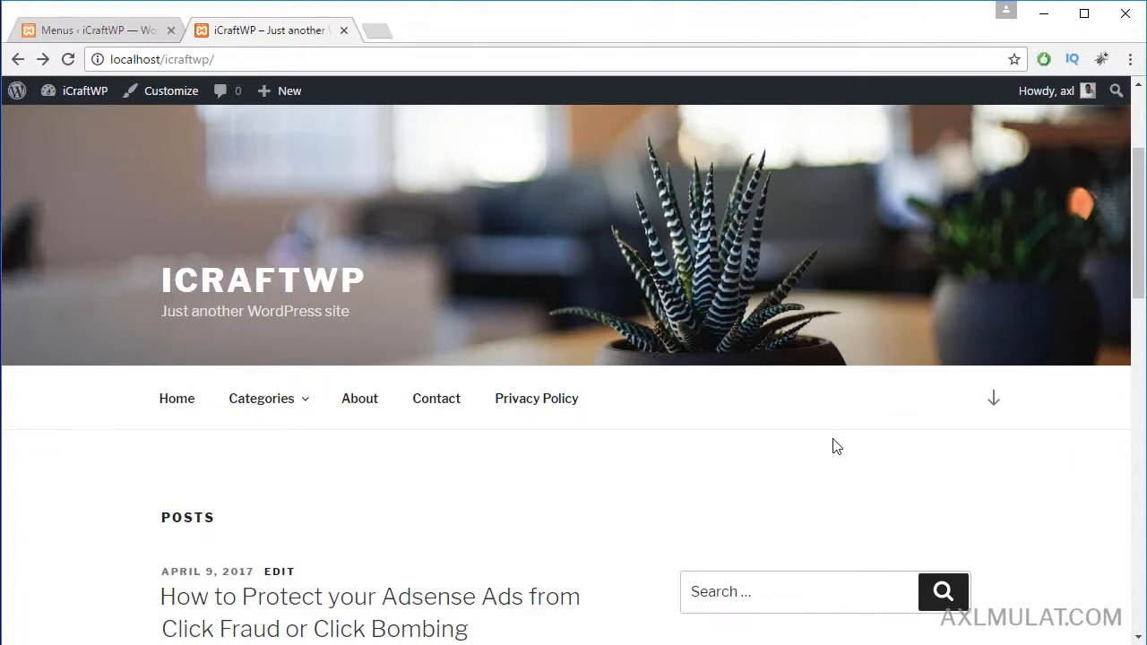